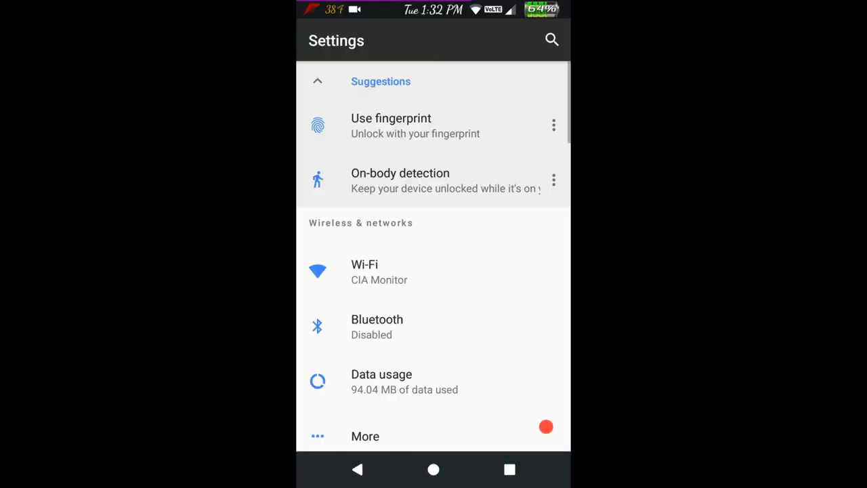
- Scroll down and open About phone to view RR-OS 5.8.5 build details
scroll("down", 3)
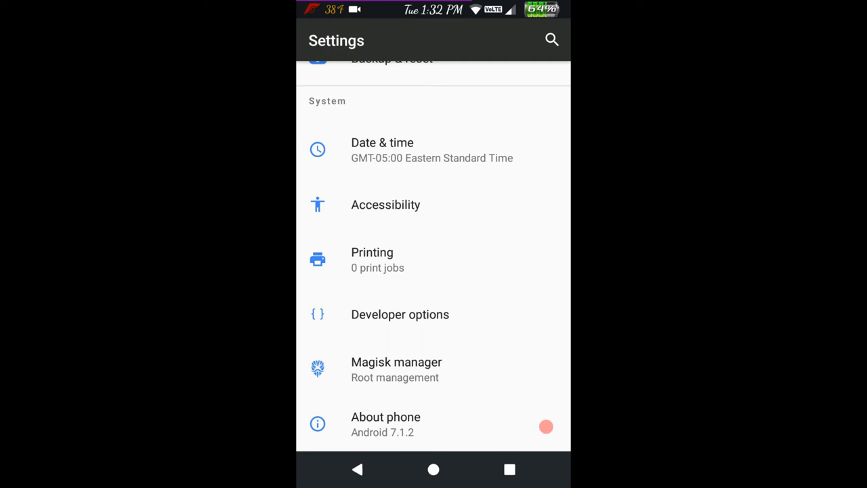
left_click(386, 423)
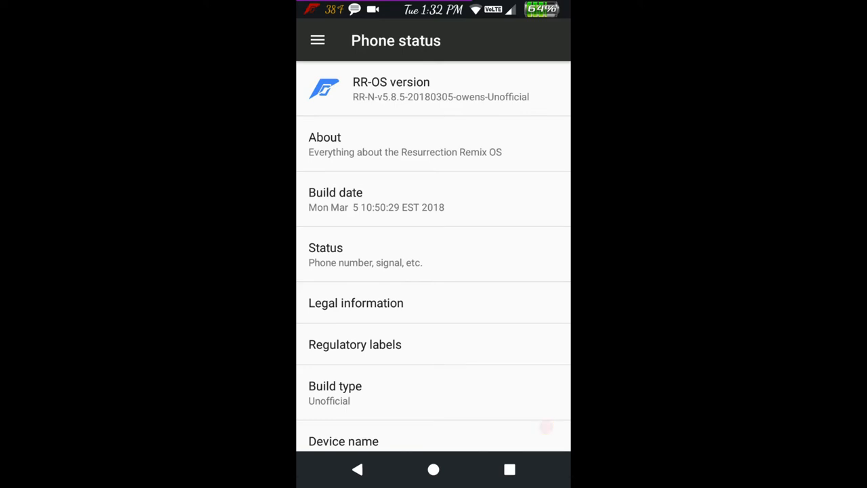
scroll("down", 3)
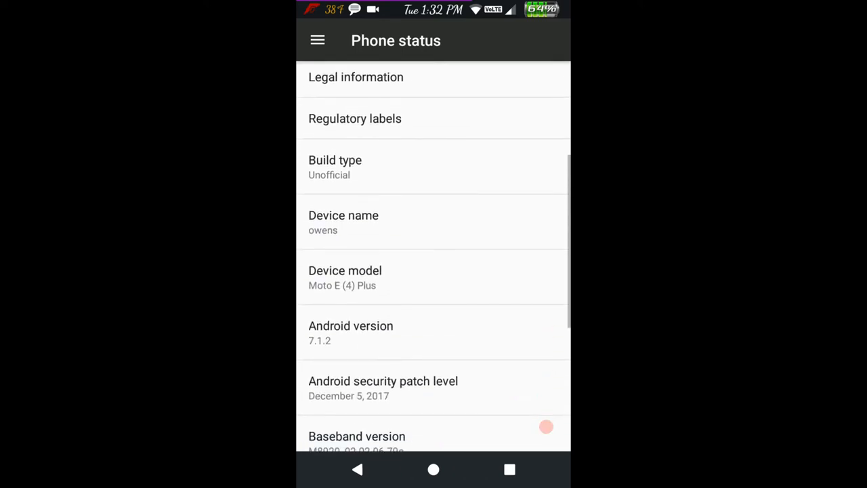
scroll("down", 3)
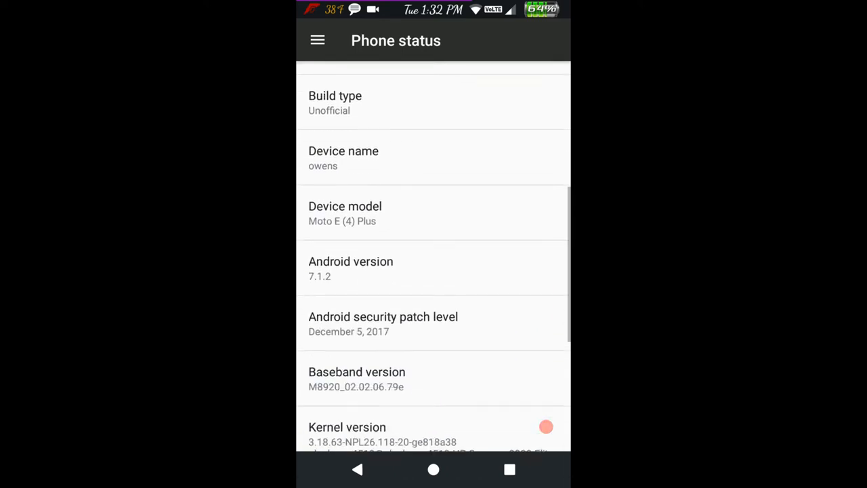
scroll("down", 3)
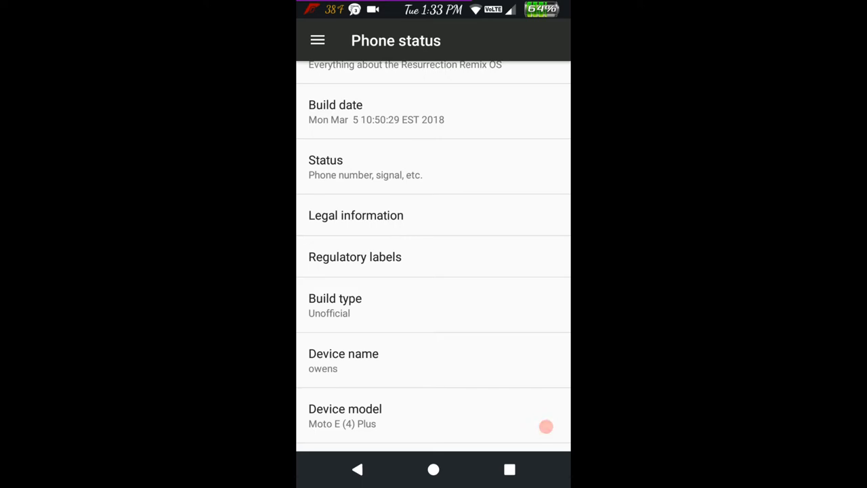
left_click(545, 426)
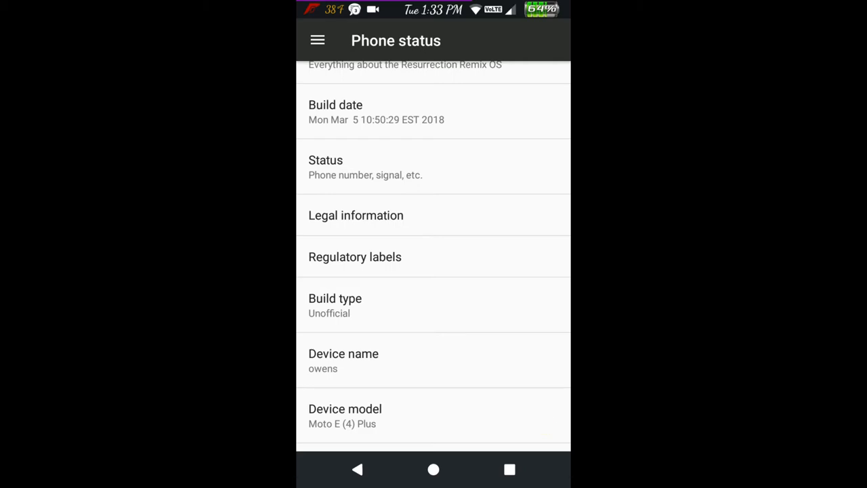
left_click(546, 426)
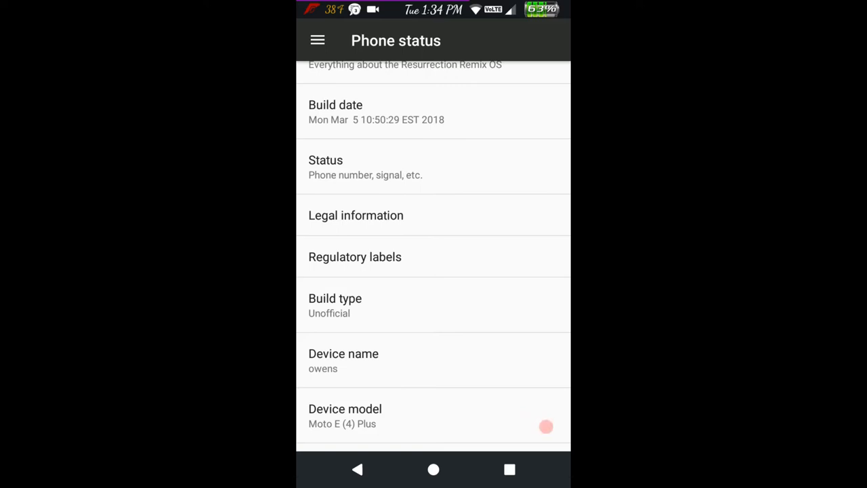
scroll("down", 3)
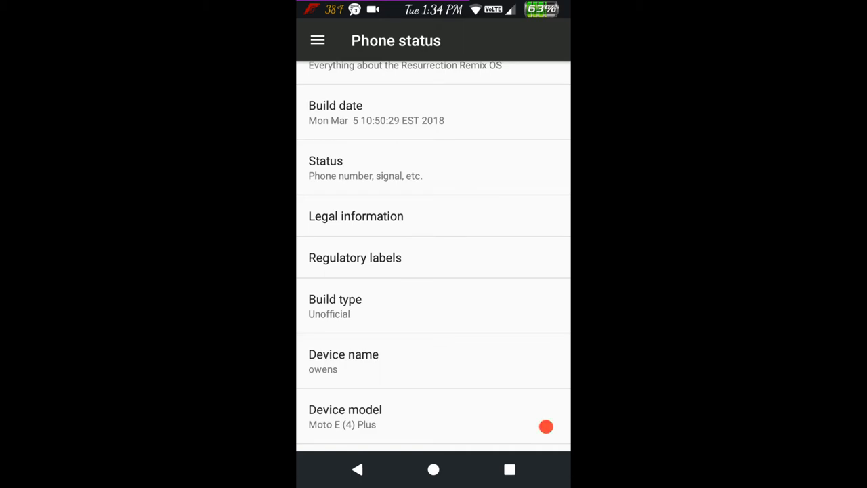
scroll("down", 3)
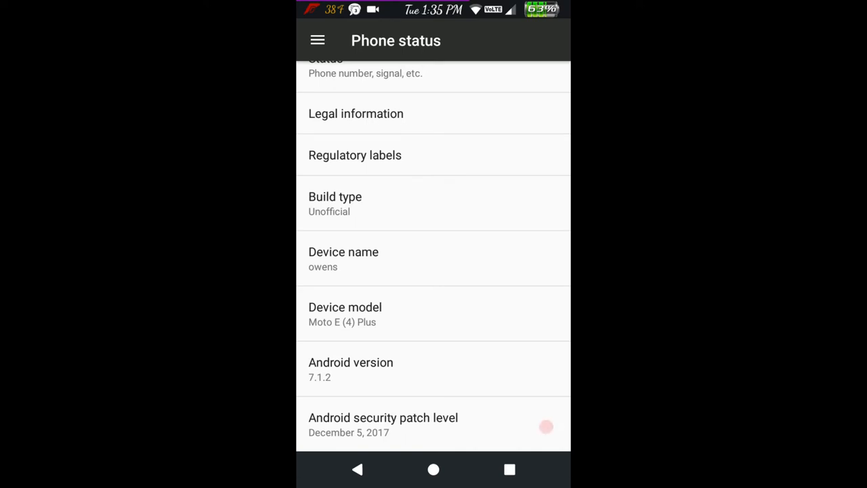
scroll("down", 3)
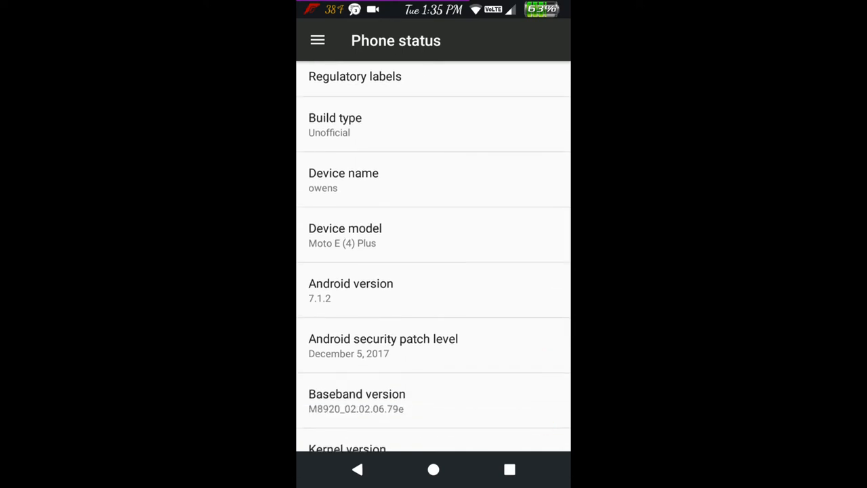
scroll("down", 3)
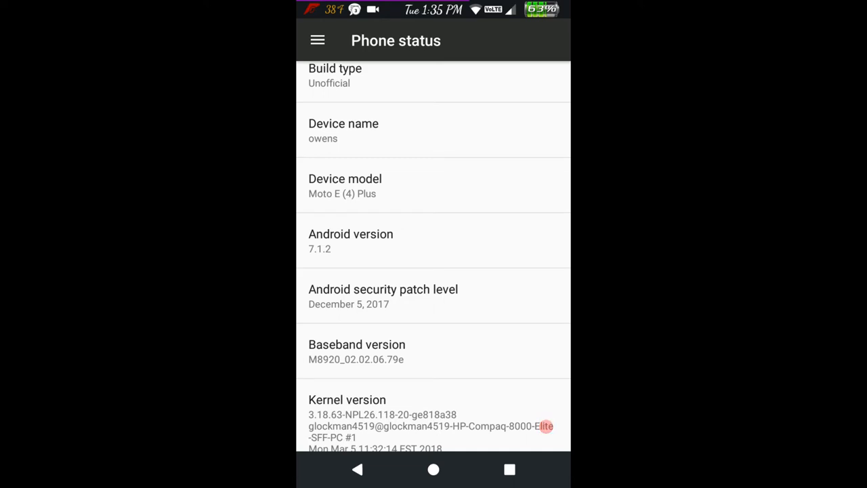
scroll("up", 3)
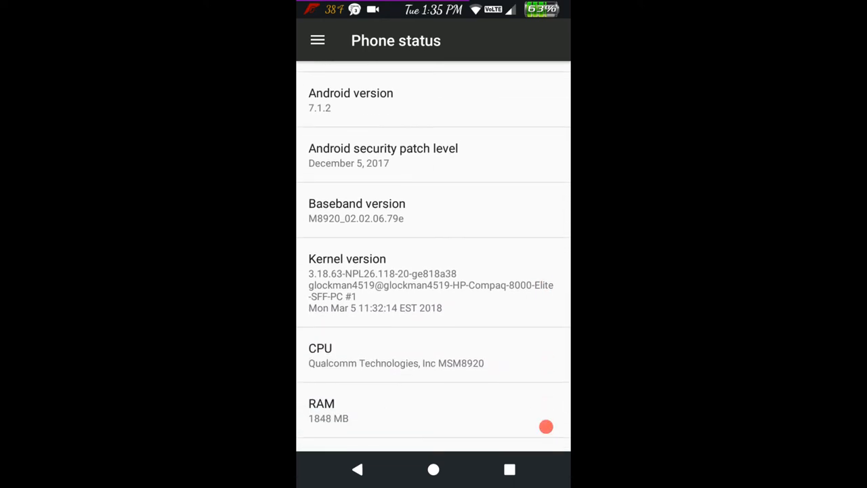
scroll("down", 3)
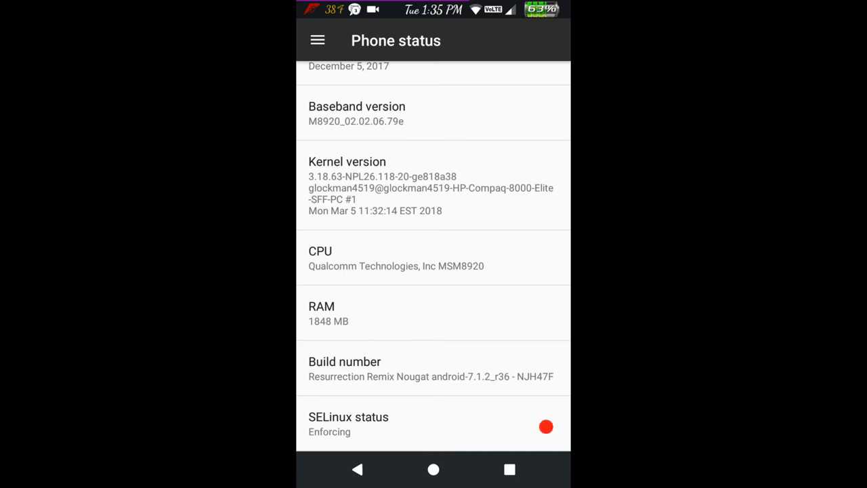
- Return from phone details to the main Settings list and scroll up toward Configurations
left_click(356, 469)
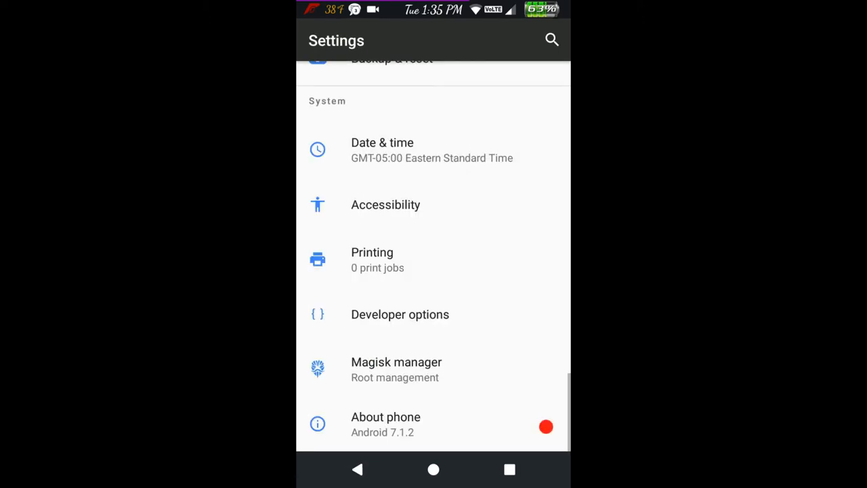
scroll("up", 3)
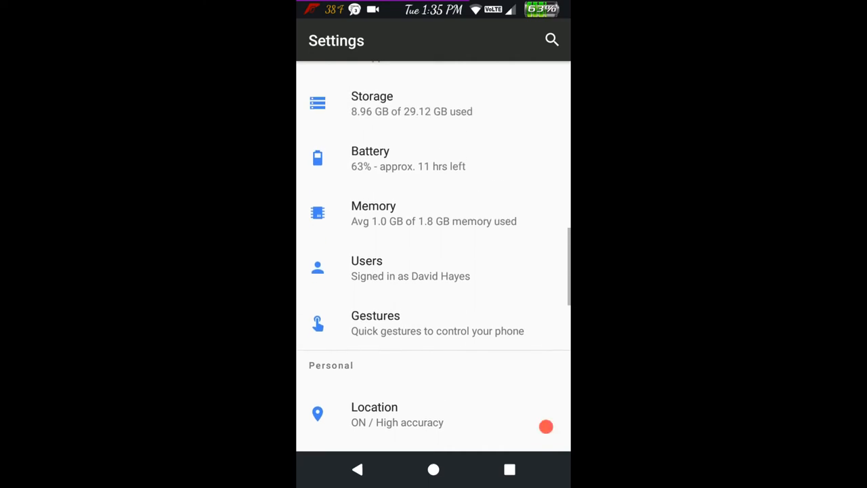
scroll("up", 3)
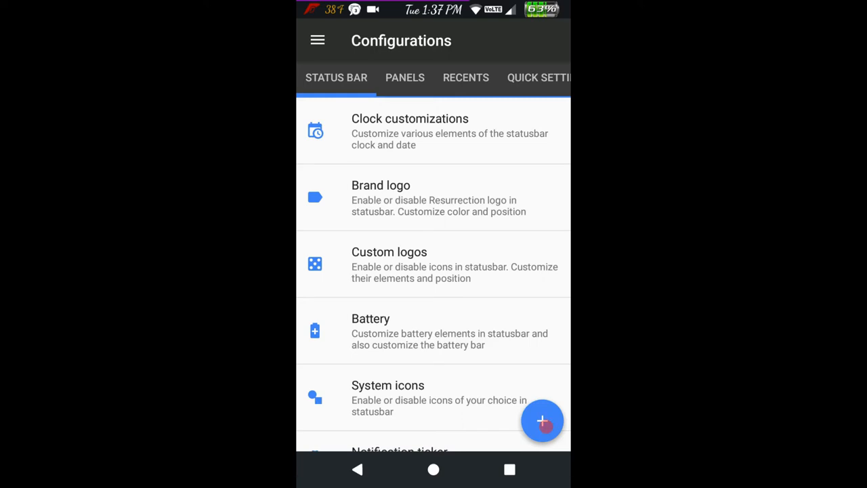
left_click(409, 132)
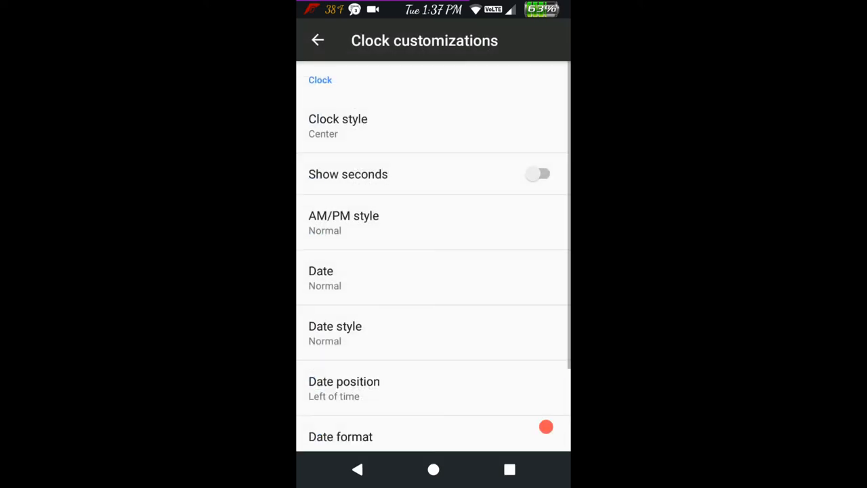
left_click(338, 125)
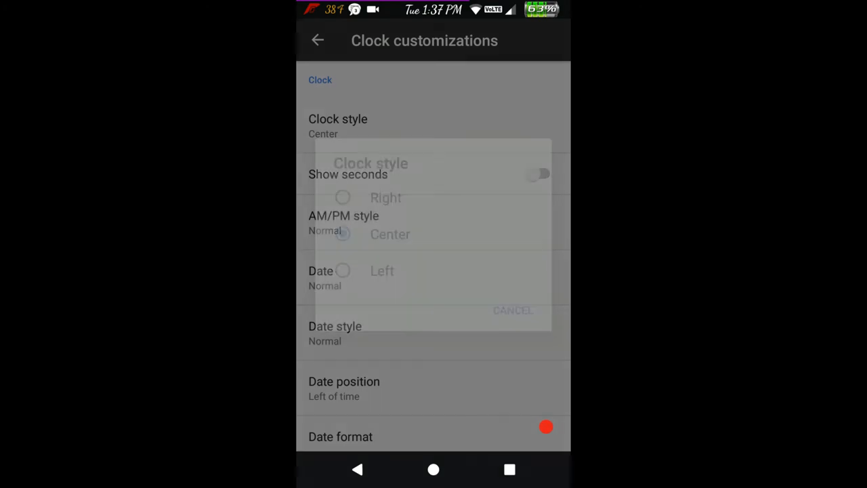
left_click(513, 310)
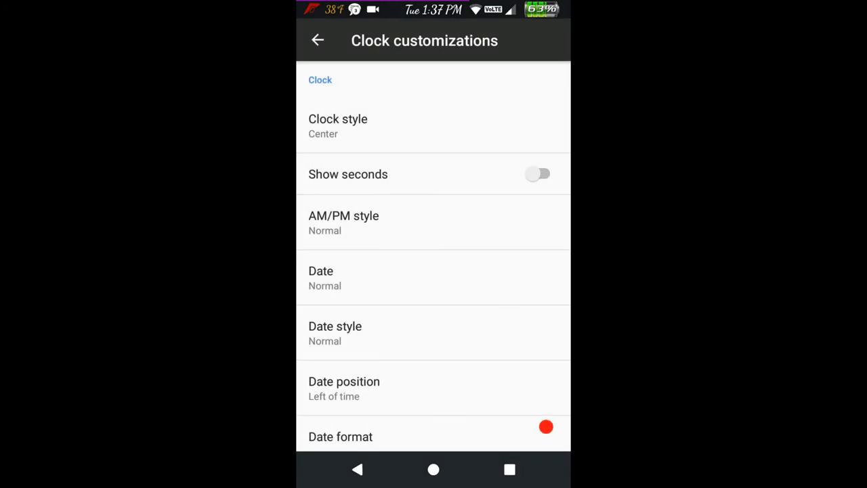
scroll("down", 3)
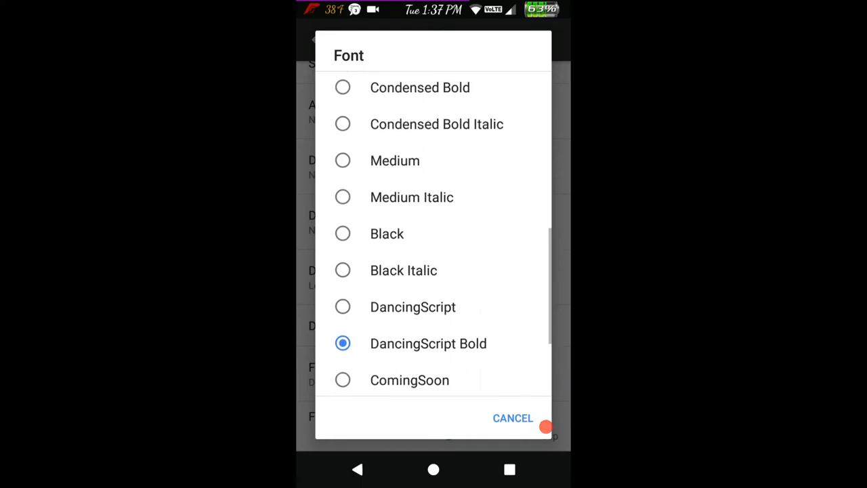
scroll("up", 3)
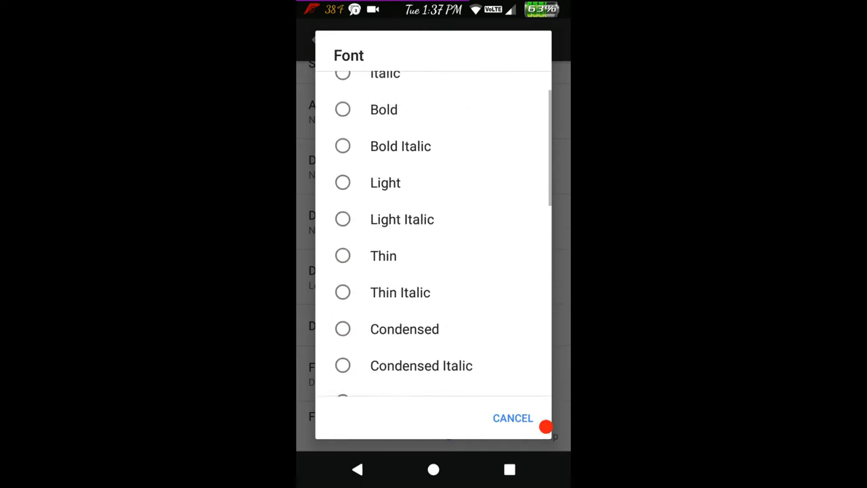
left_click(513, 418)
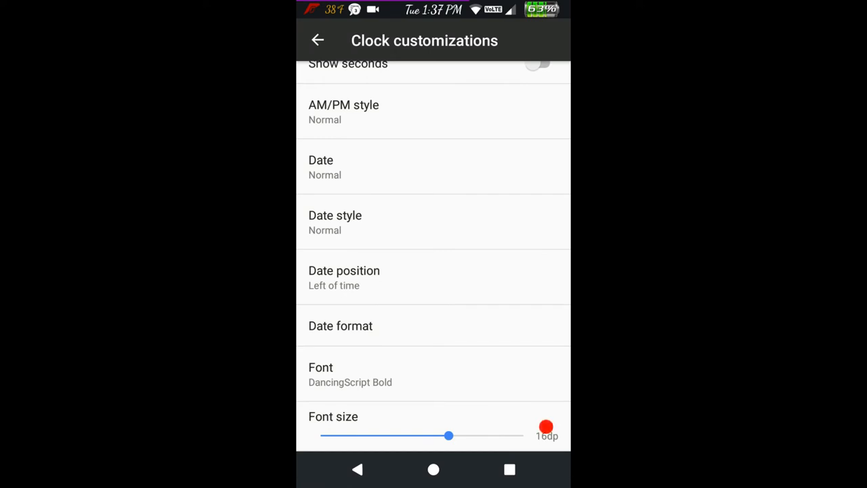
left_click_drag(449, 435, 460, 436)
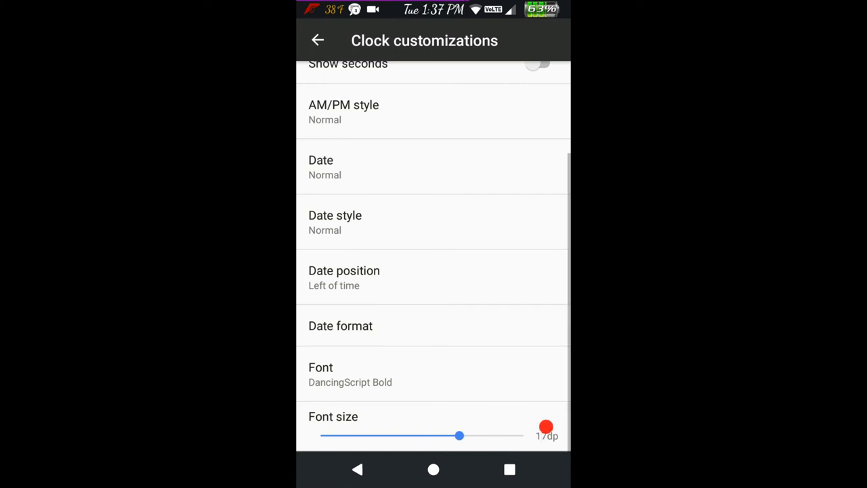
left_click_drag(460, 436, 353, 435)
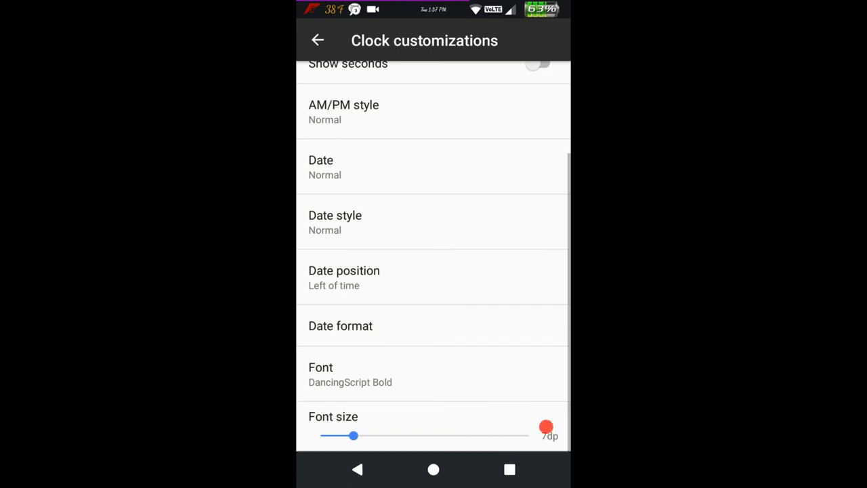
left_click_drag(353, 436, 459, 436)
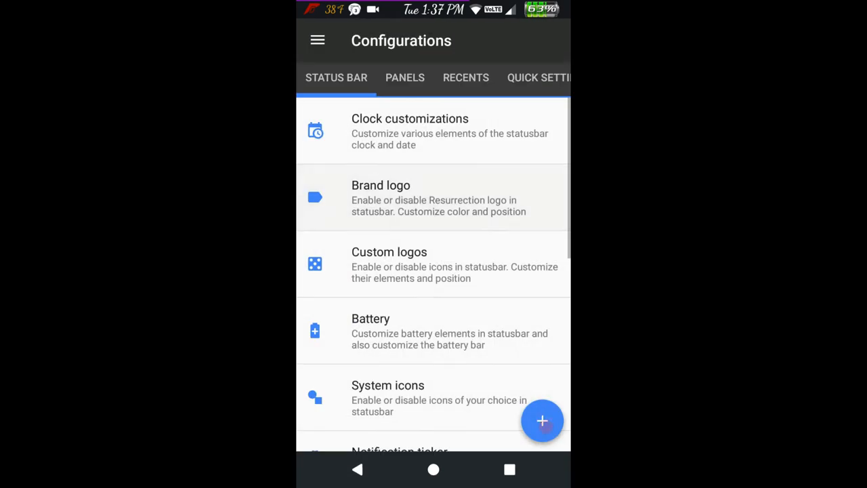
- Enable Show custom logo under Brand logo, browsing logos but keeping Resurrection pure
left_click(434, 197)
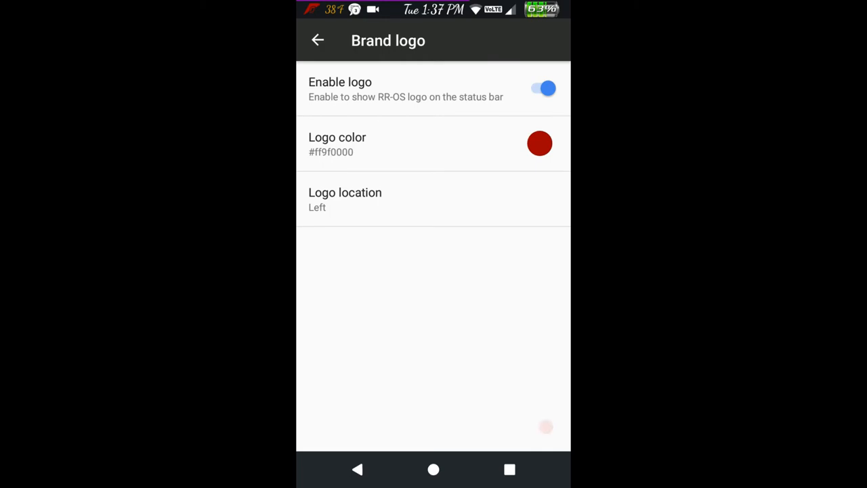
left_click(318, 40)
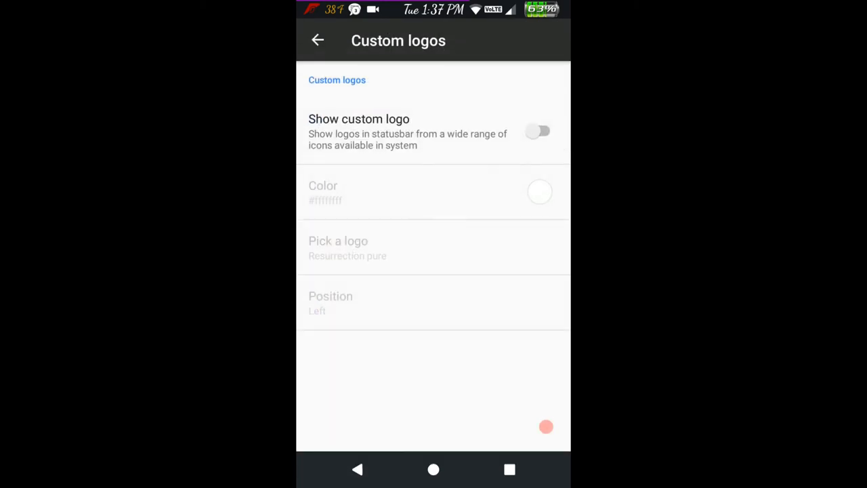
left_click(538, 131)
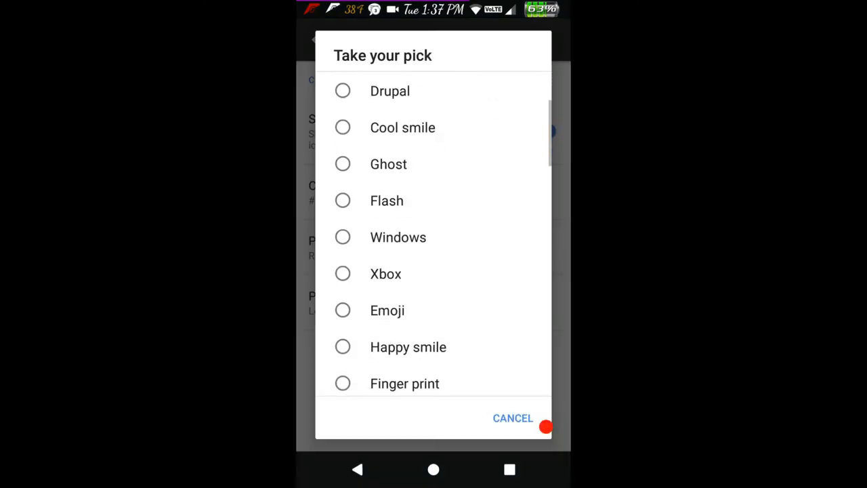
scroll("down", 3)
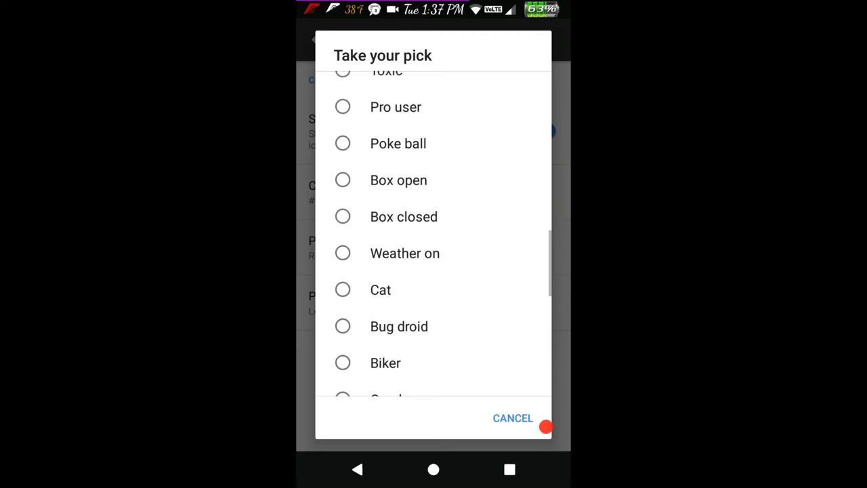
left_click(512, 418)
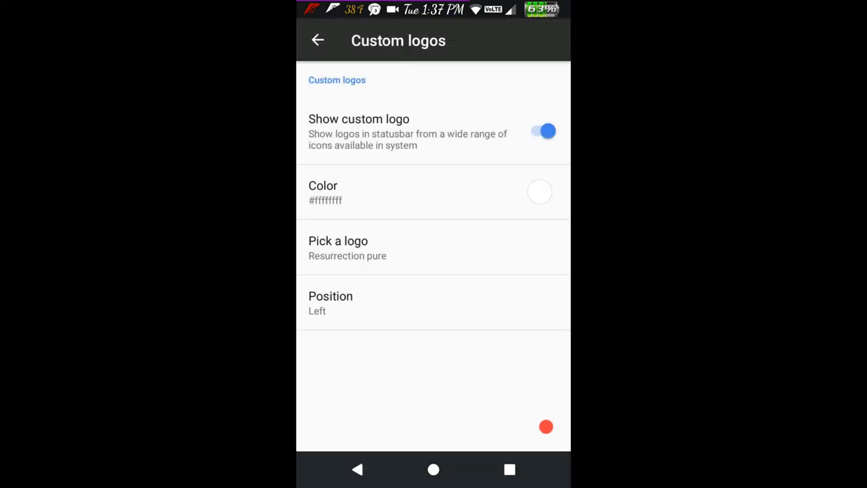
- Check the logo Colour Picker without changing white, then switch Show custom logo off
left_click(433, 192)
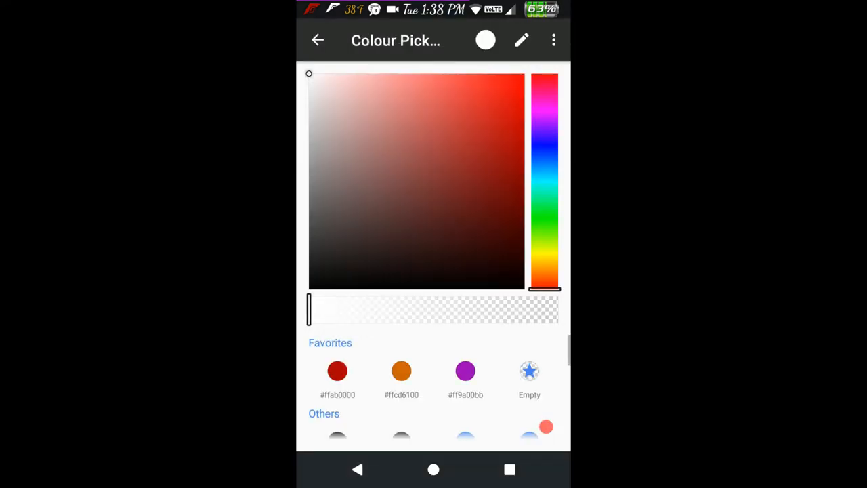
left_click(317, 40)
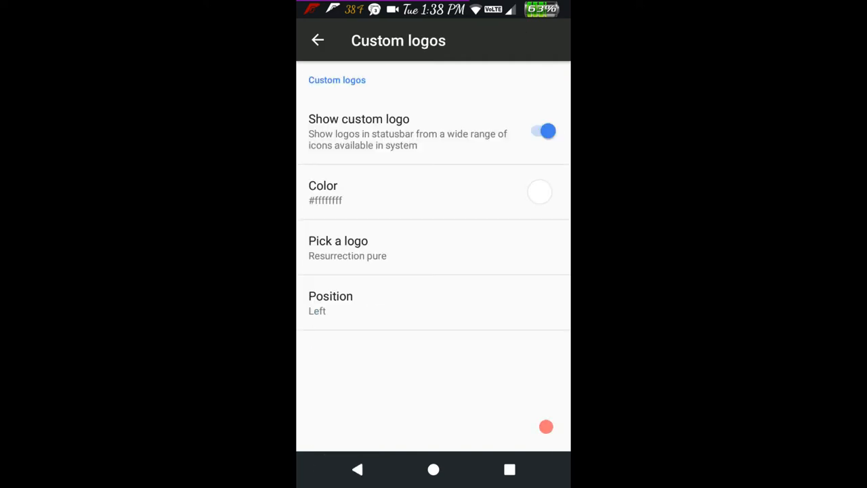
left_click(542, 131)
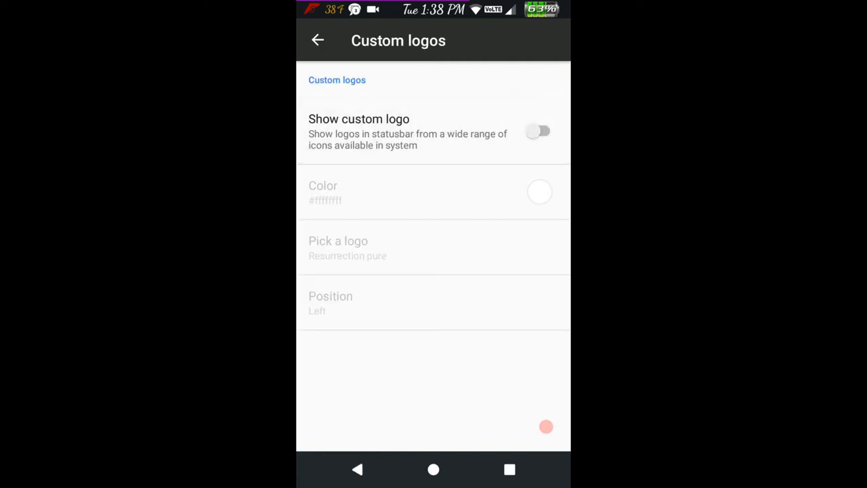
- Open Battery settings and view Statusbar battery style choices, leaving it Hidden
left_click(318, 40)
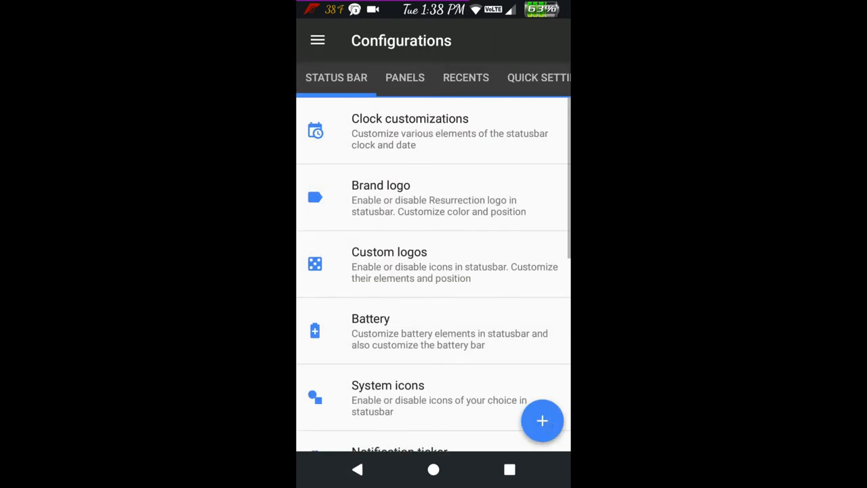
scroll("down", 3)
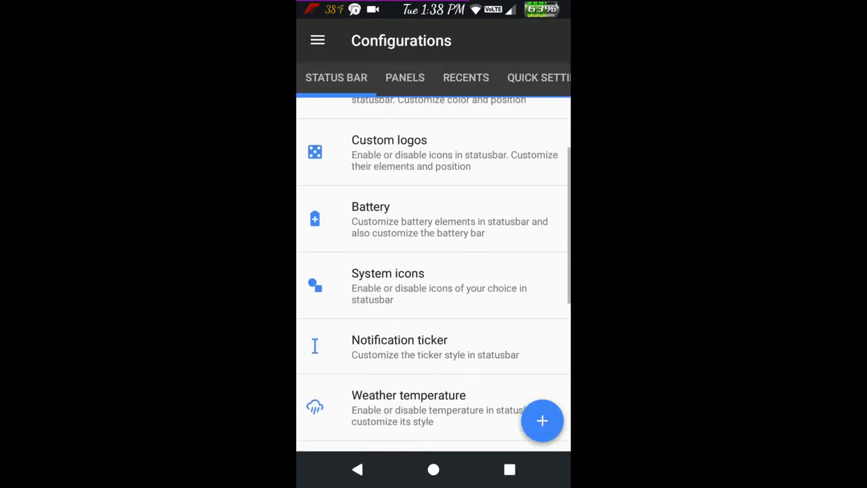
left_click(433, 219)
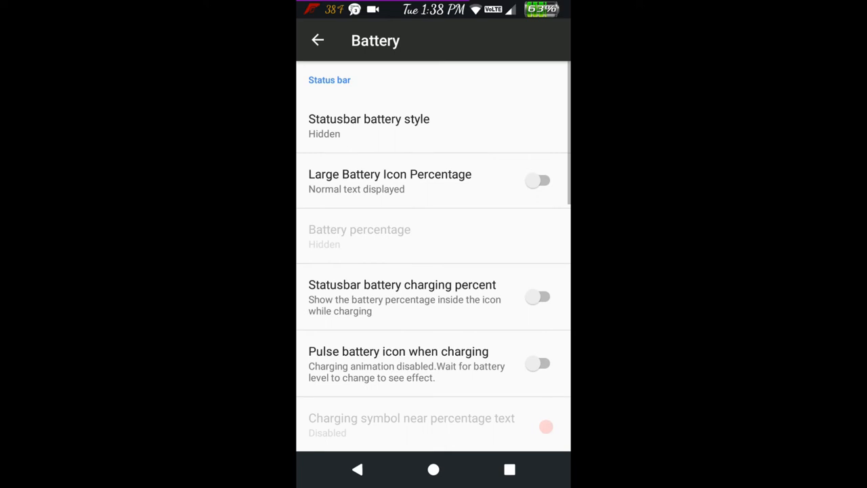
left_click(369, 126)
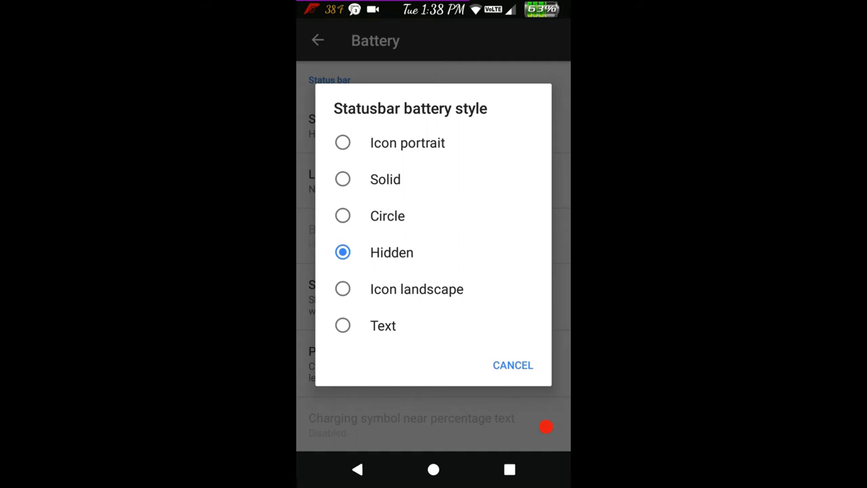
left_click(512, 365)
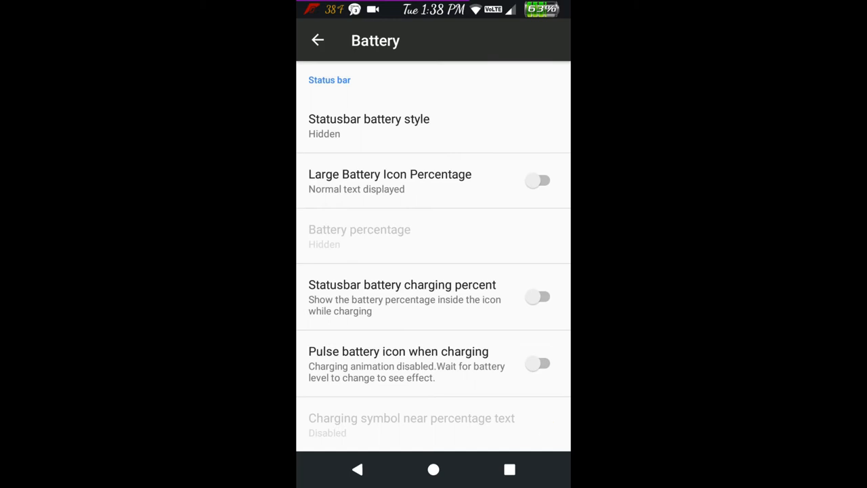
- Check Battery bar location stays Statusbar, then return to the status bar Configurations list
scroll("down", 3)
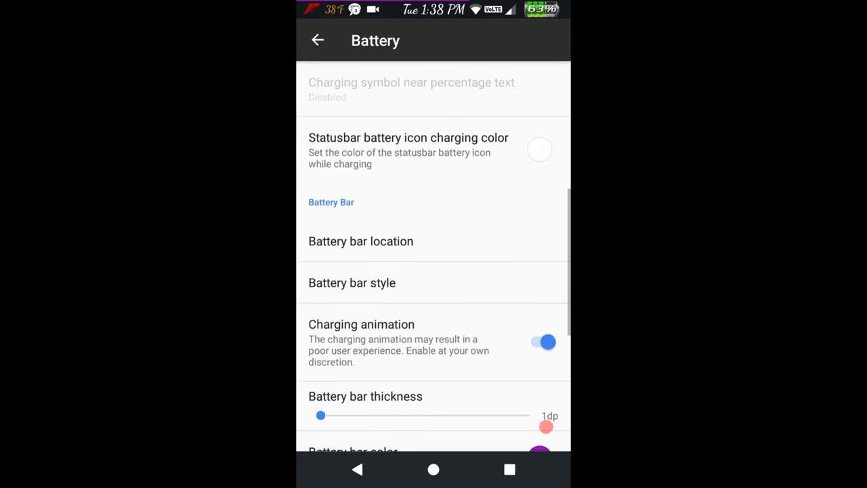
left_click(360, 241)
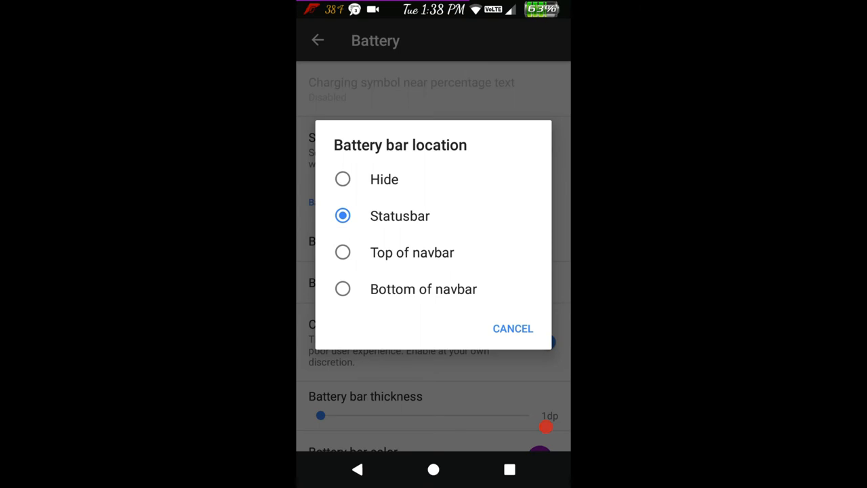
left_click(513, 328)
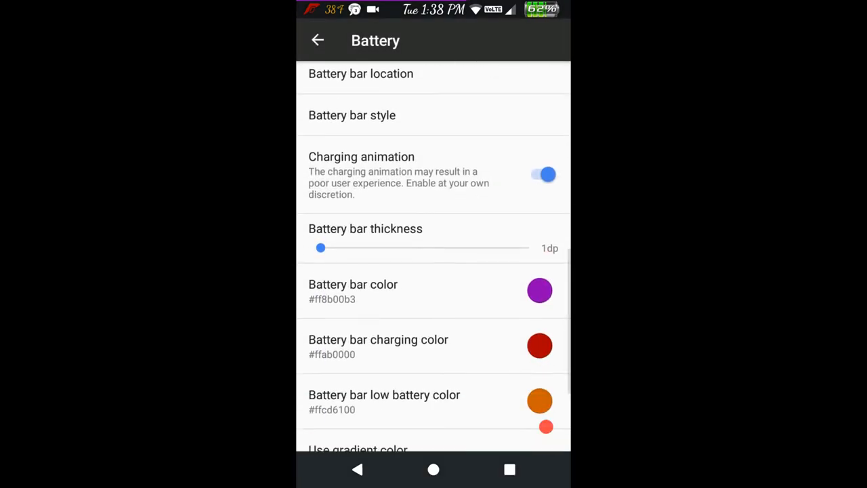
scroll("down", 3)
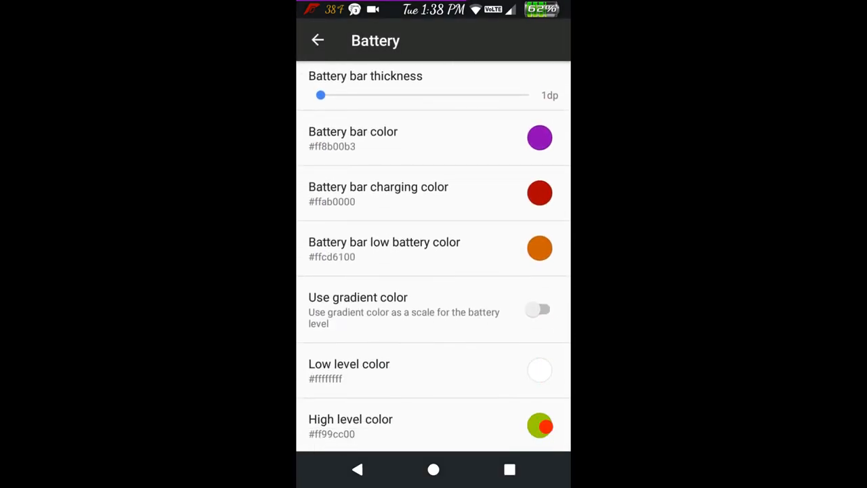
left_click(317, 40)
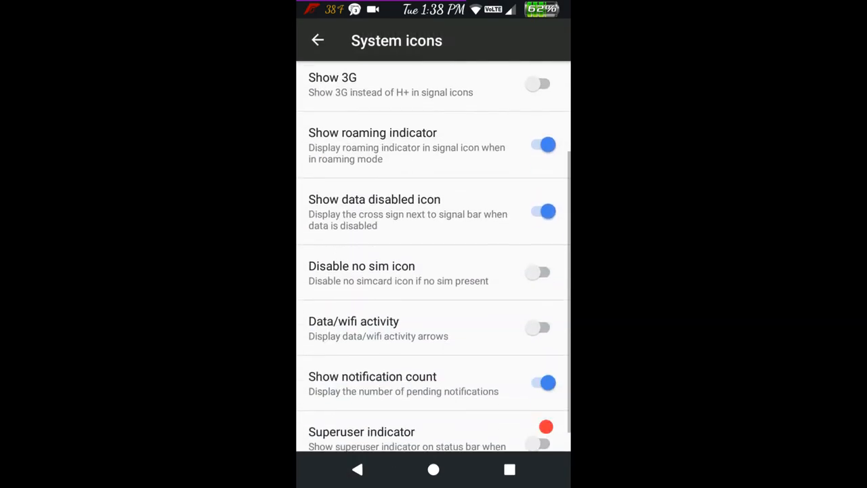
scroll("up", 3)
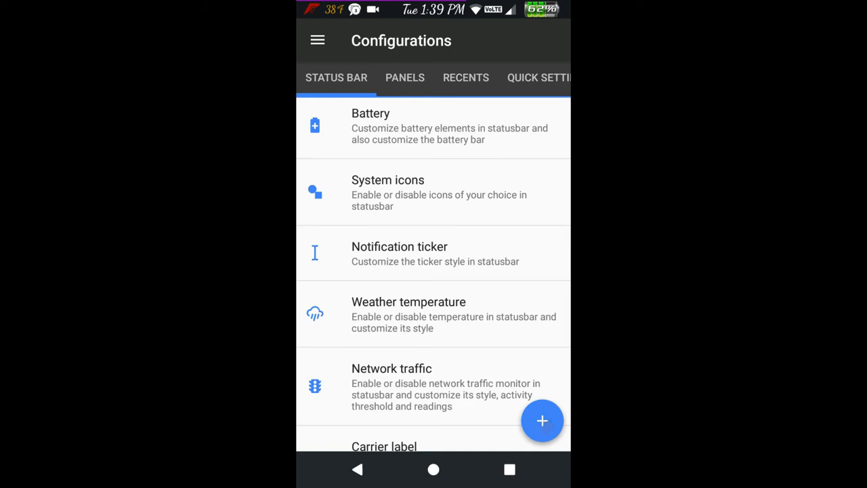
left_click(409, 314)
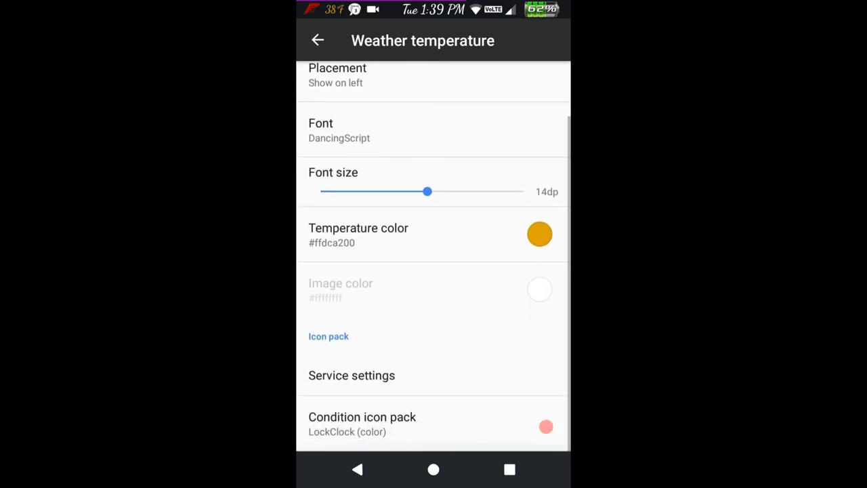
left_click(318, 40)
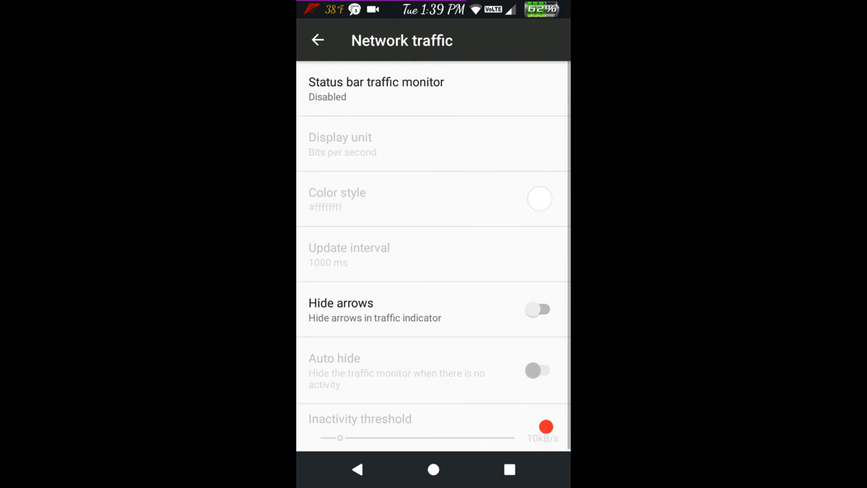
left_click(318, 40)
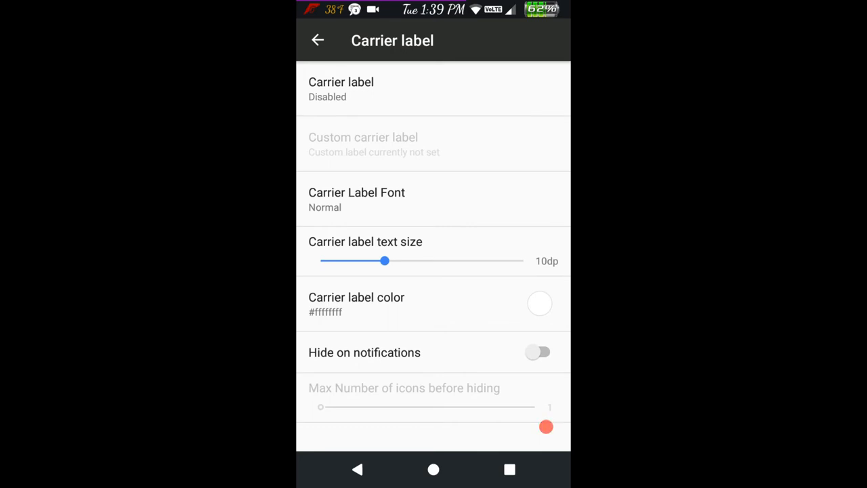
left_click(317, 40)
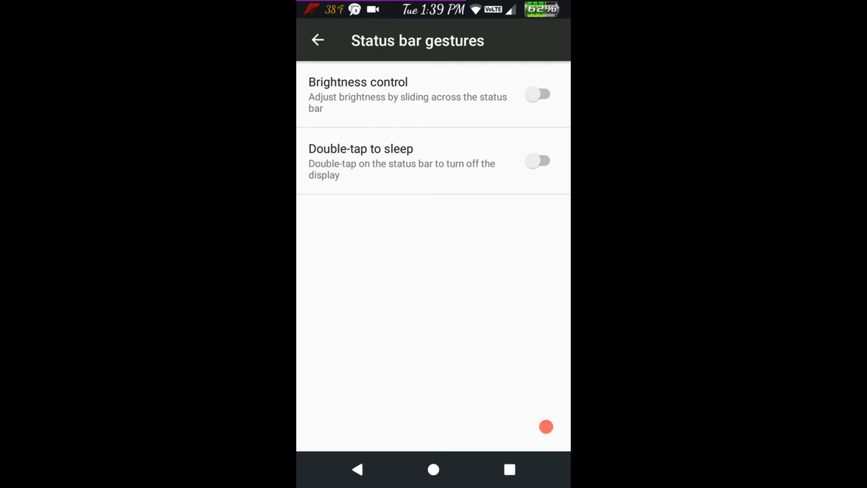
left_click(318, 40)
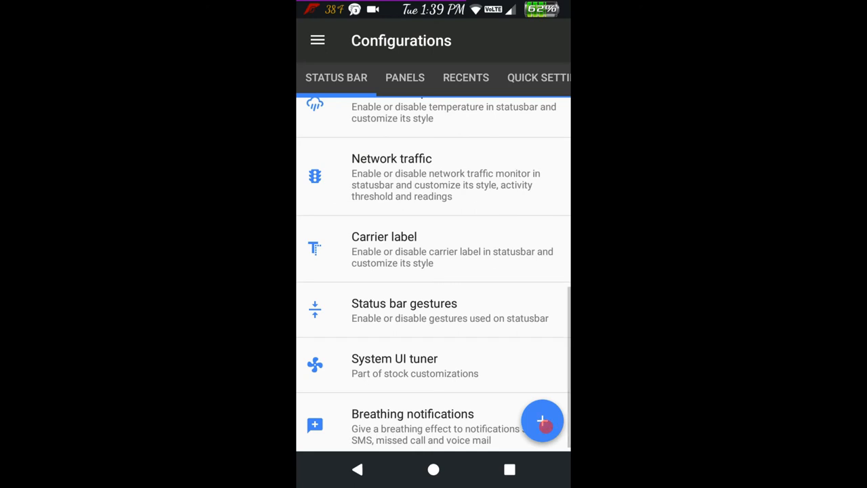
- View the System UI tuner's status bar items and Breathing notifications, changing nothing
left_click(394, 365)
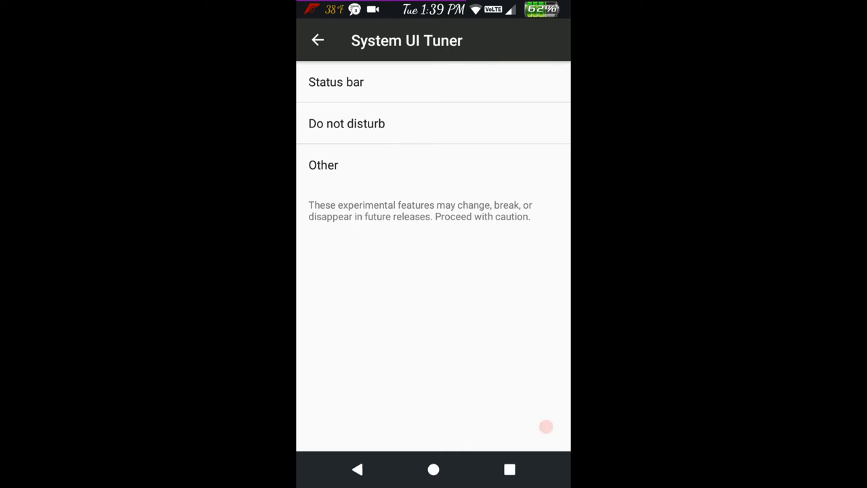
left_click(323, 165)
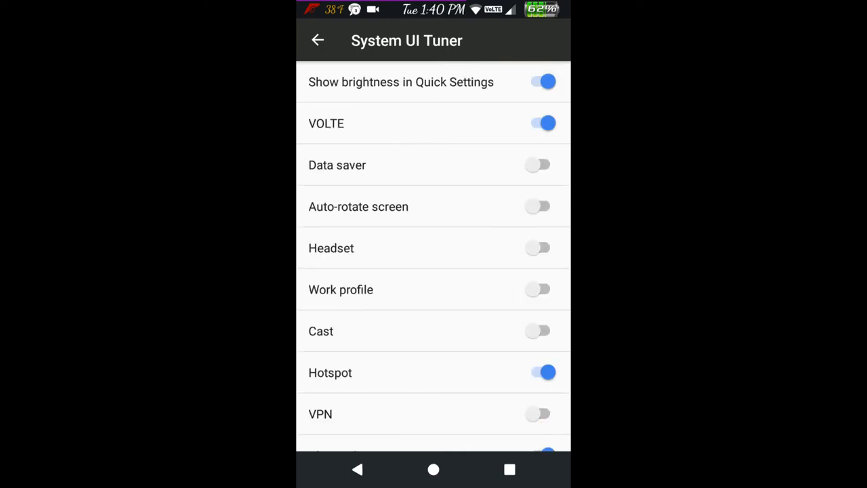
scroll("down", 3)
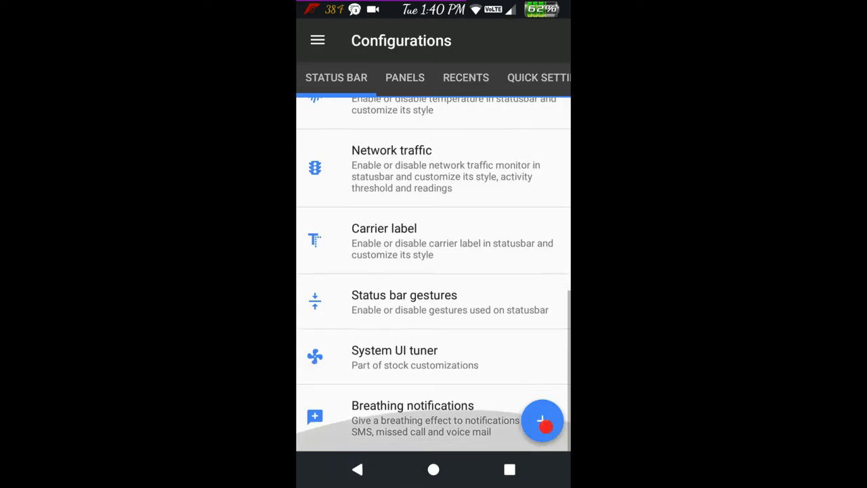
left_click(413, 413)
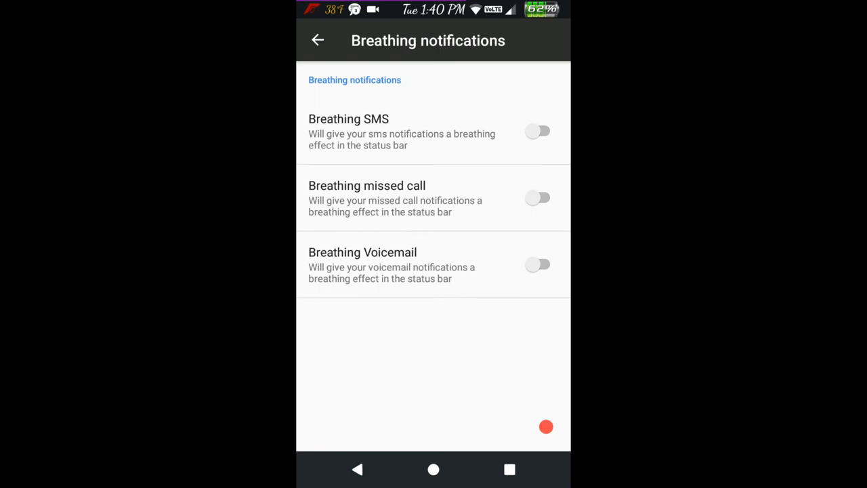
left_click(318, 40)
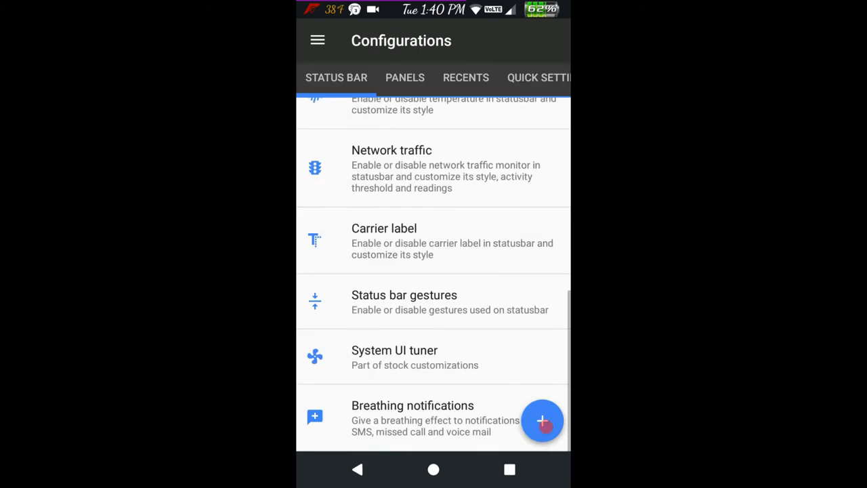
- Review No notifications view and QS shade stroke options, leaving the stroke Disabled
left_click(405, 77)
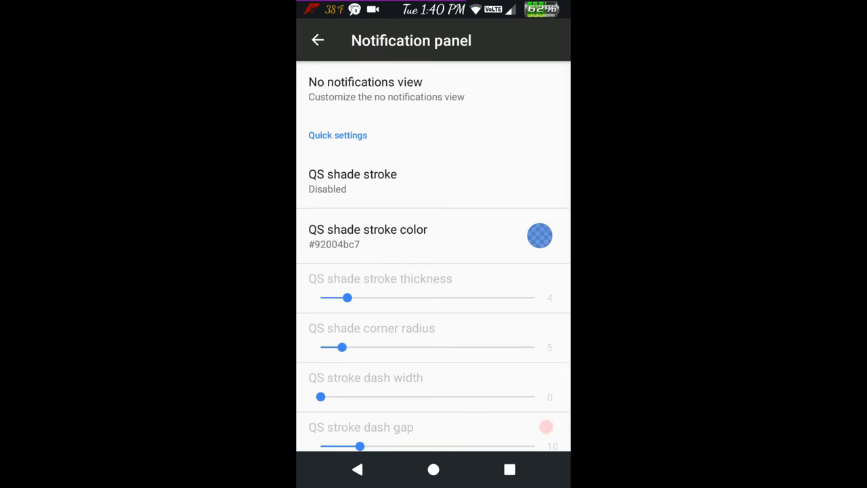
left_click(366, 89)
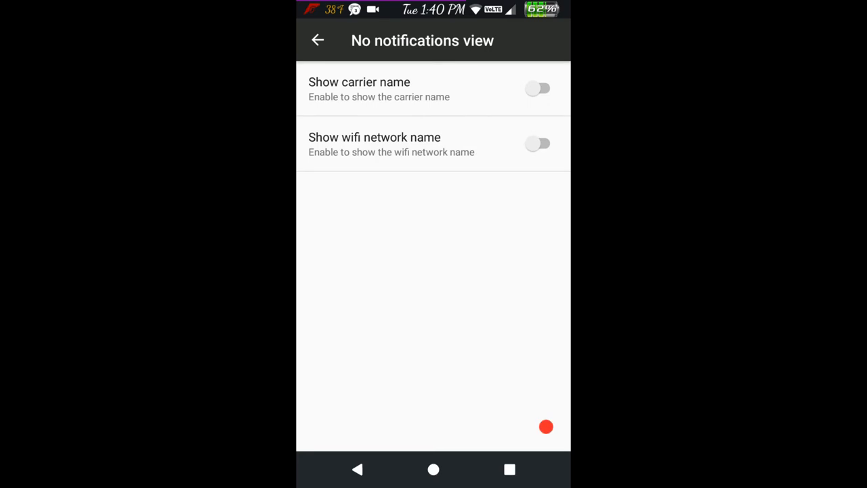
left_click(317, 40)
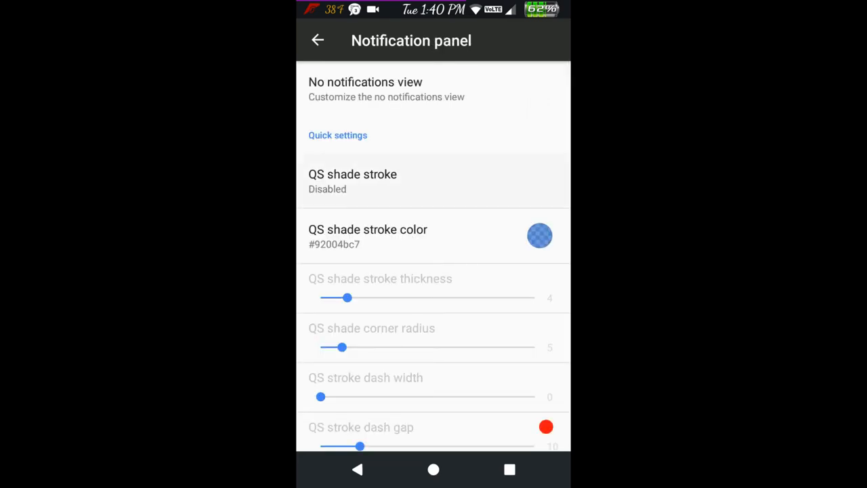
left_click(352, 181)
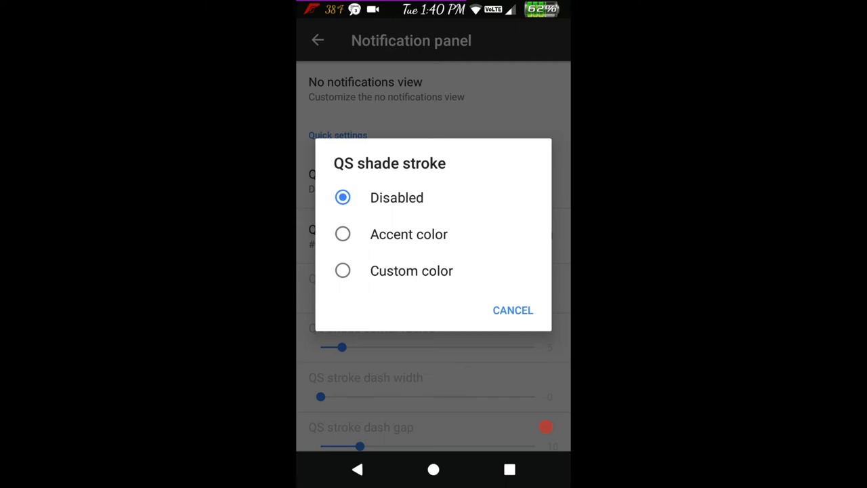
left_click(512, 310)
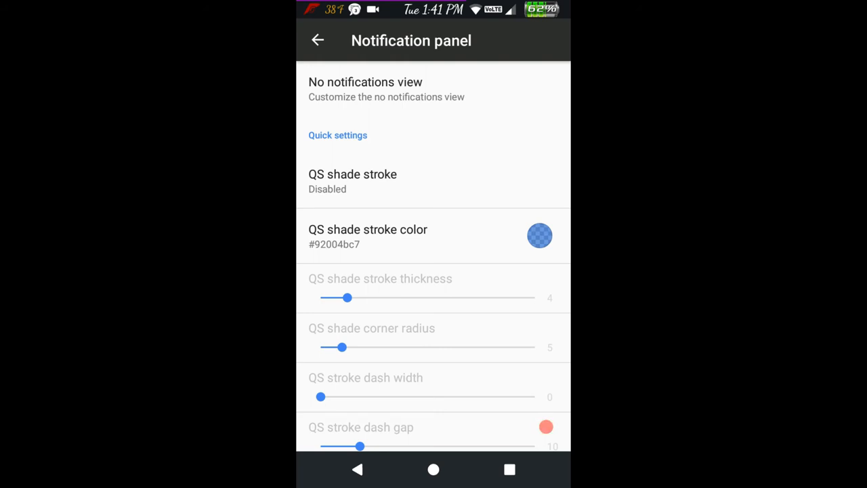
scroll("up", 3)
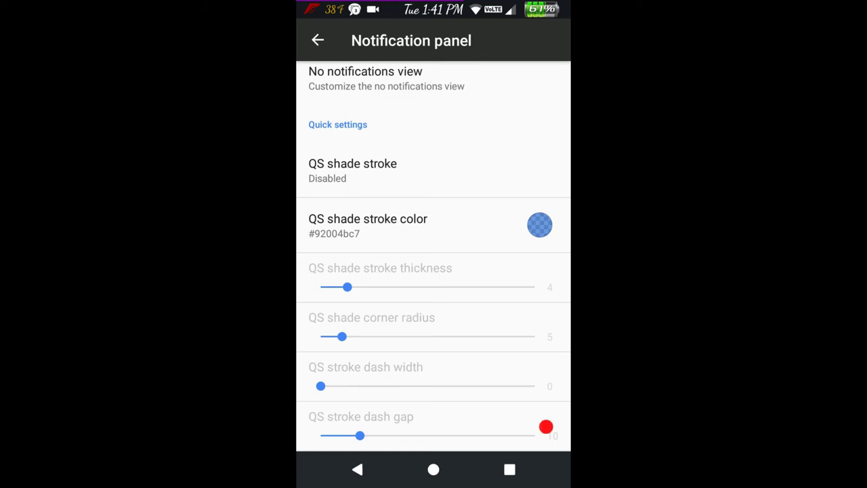
- Browse the Header image pack list without choosing one, then leave Header settings
left_click(318, 40)
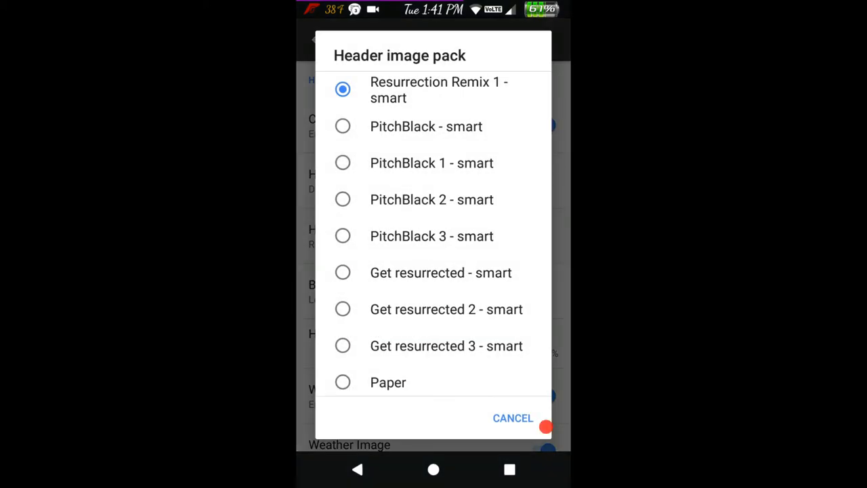
scroll("down", 3)
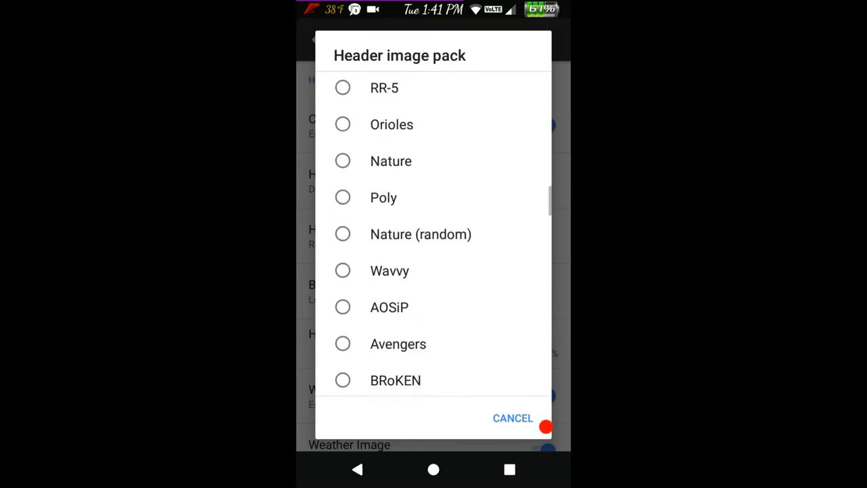
scroll("down", 3)
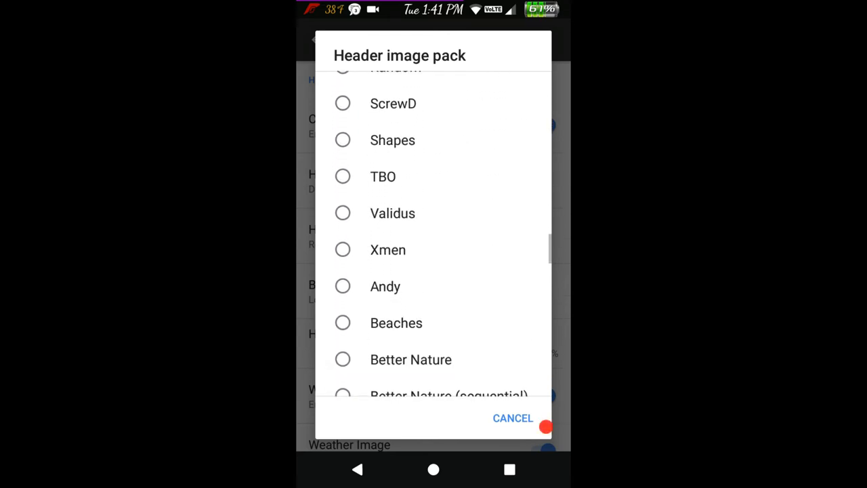
scroll("down", 3)
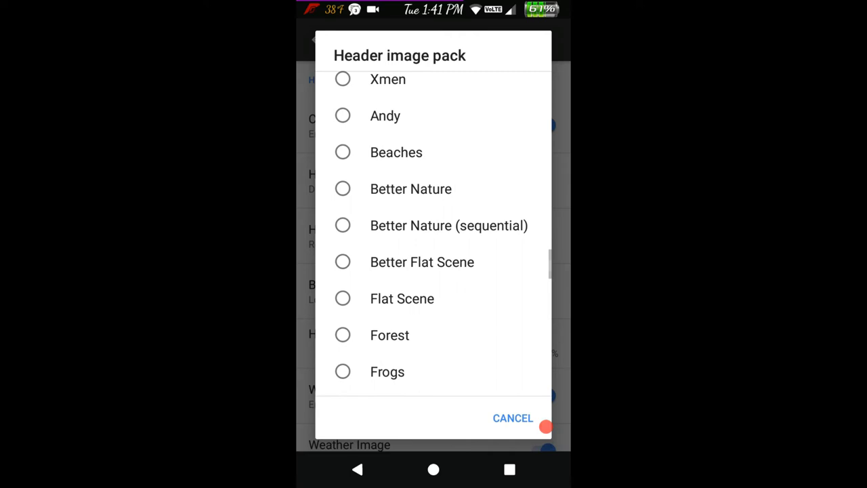
scroll("down", 3)
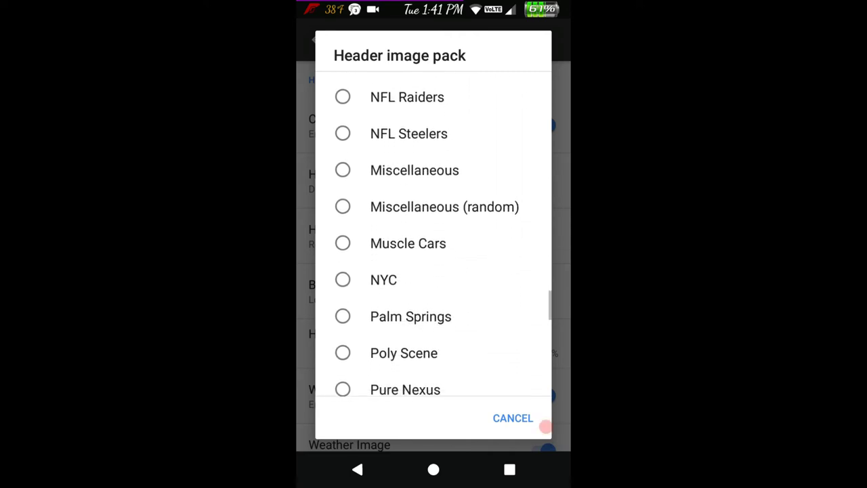
scroll("down", 3)
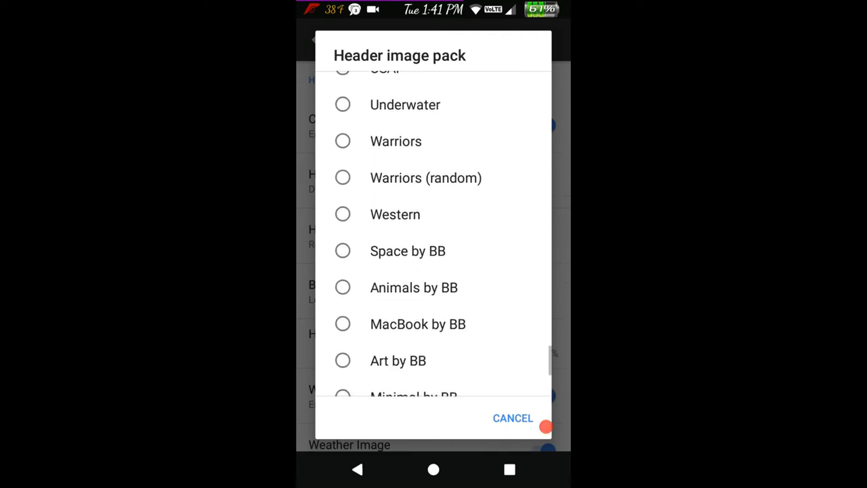
scroll("down", 3)
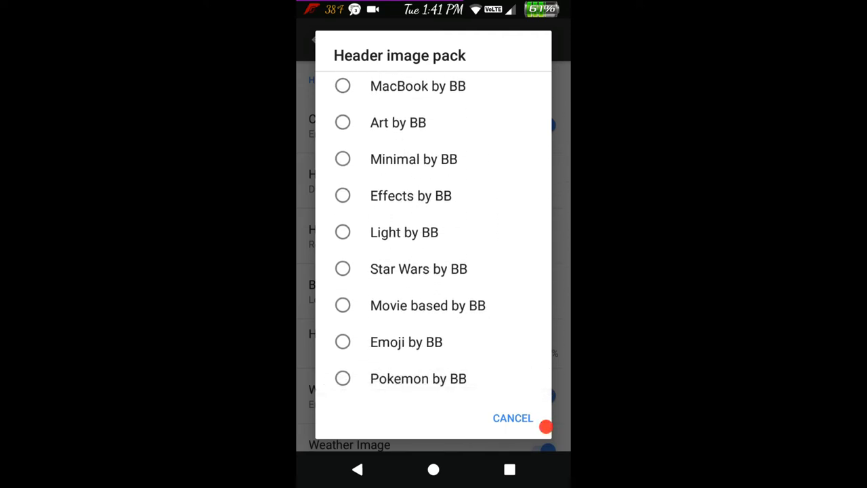
left_click(513, 418)
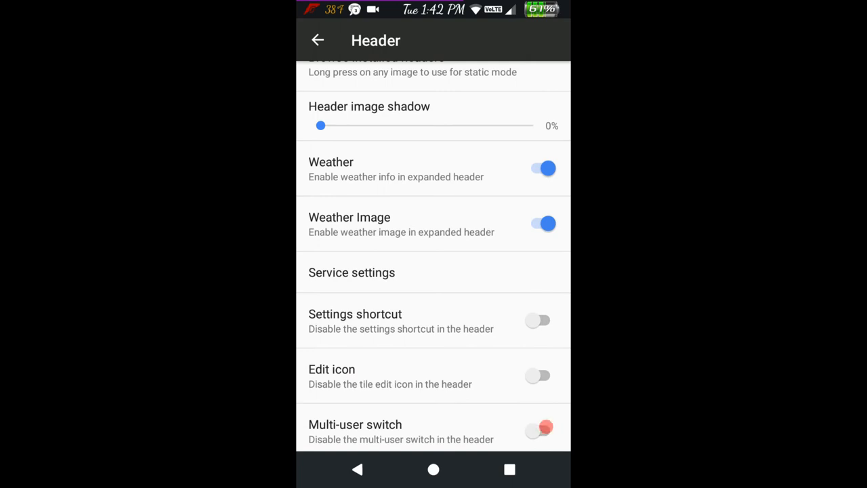
scroll("up", 3)
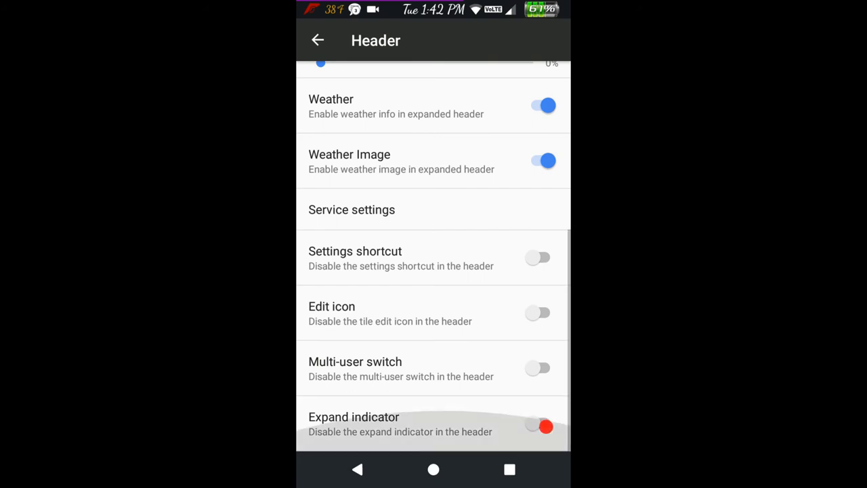
left_click(357, 469)
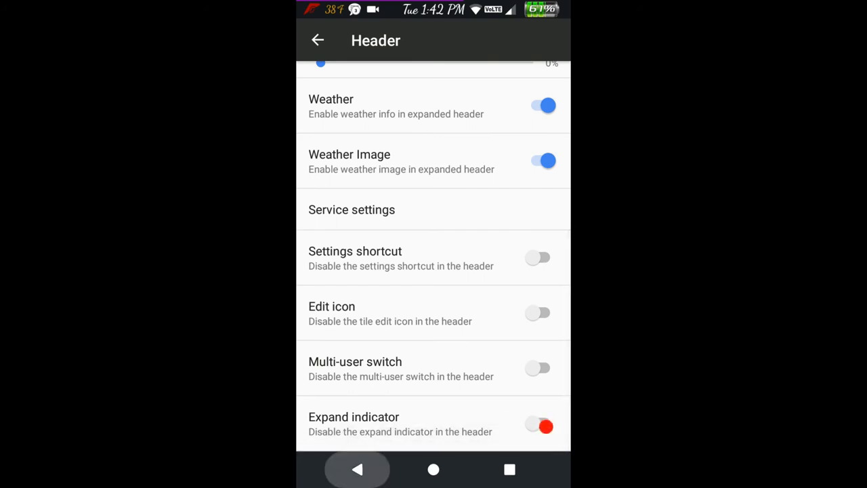
- View Task manager, Volume panel, Power dialog and Notifications settings, leaving all unchanged
left_click(317, 40)
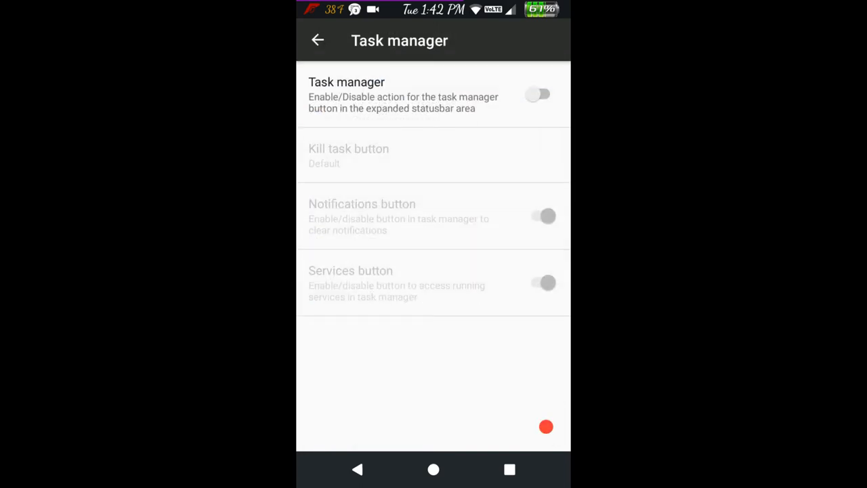
left_click(318, 40)
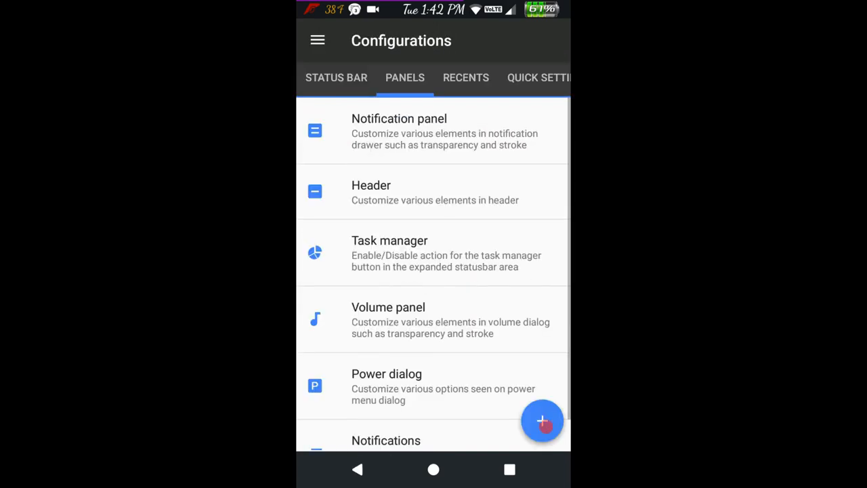
left_click(388, 307)
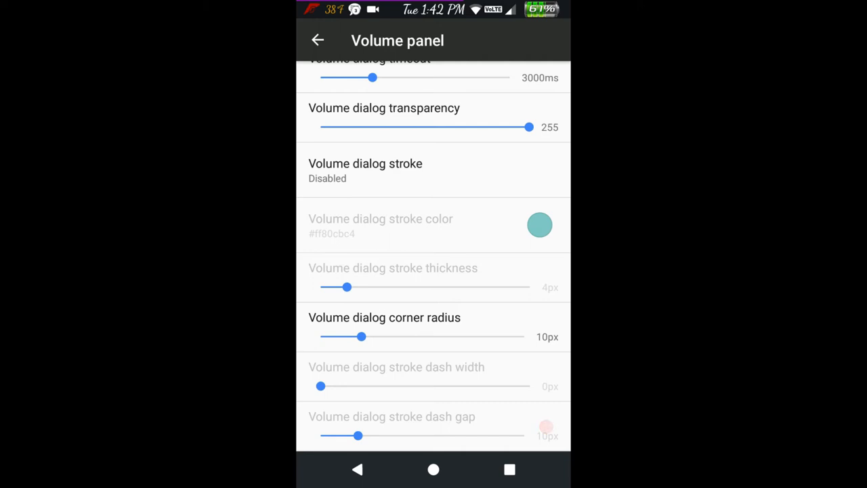
left_click(318, 40)
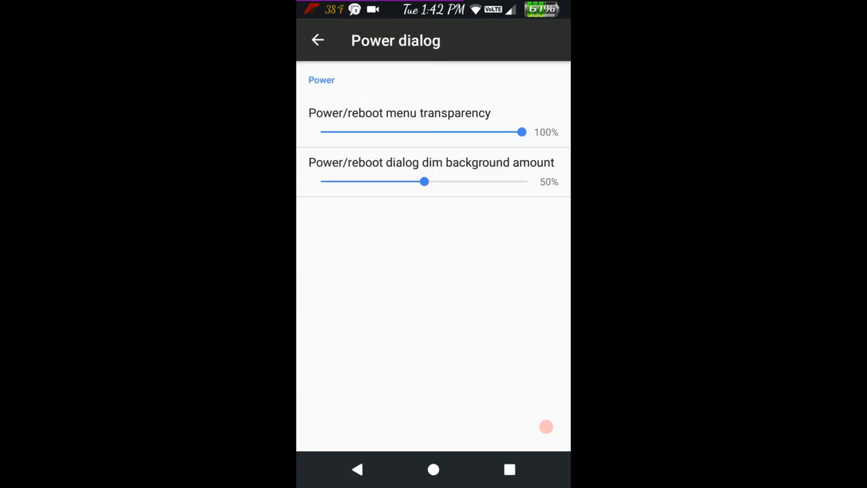
left_click(318, 40)
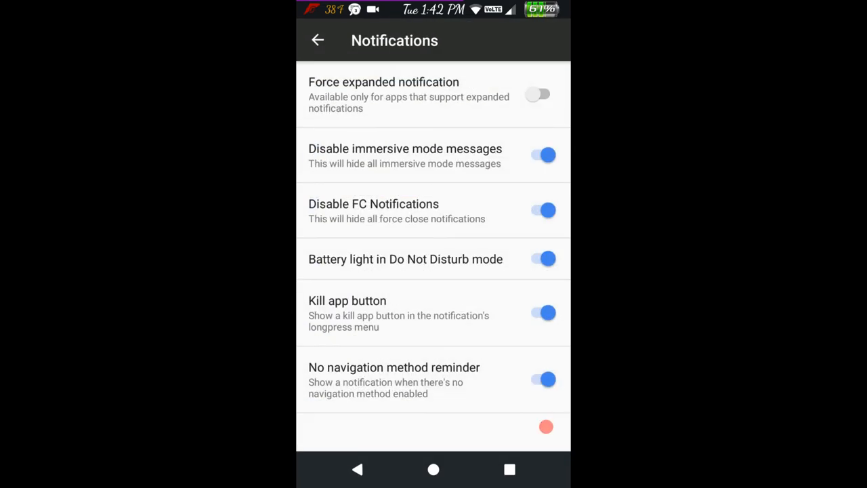
left_click(317, 40)
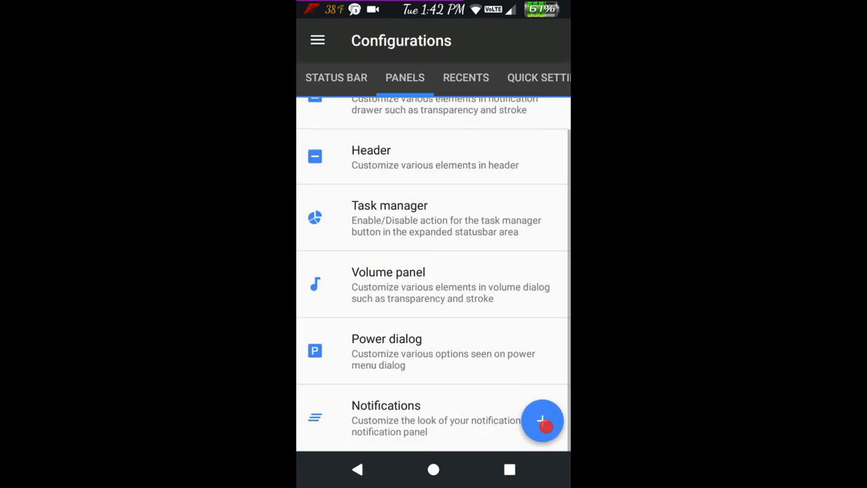
- Turn on the immersive recents clock, leaving the recents view choice unchanged
left_click(433, 77)
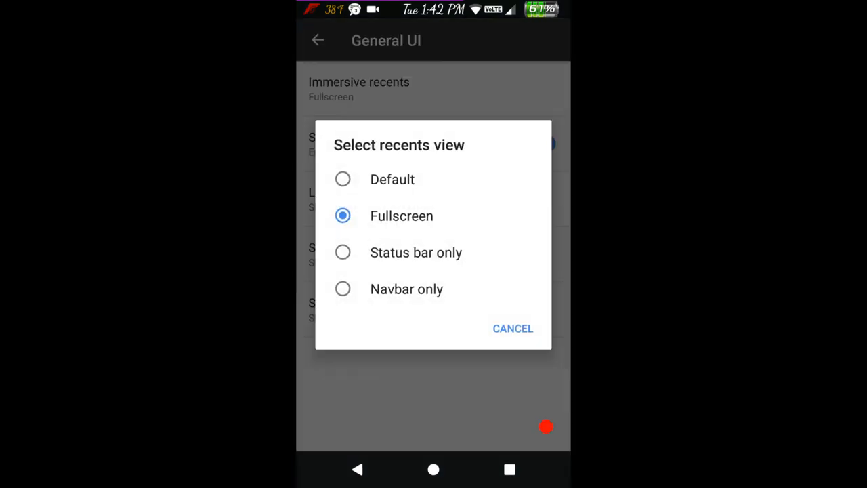
left_click(513, 329)
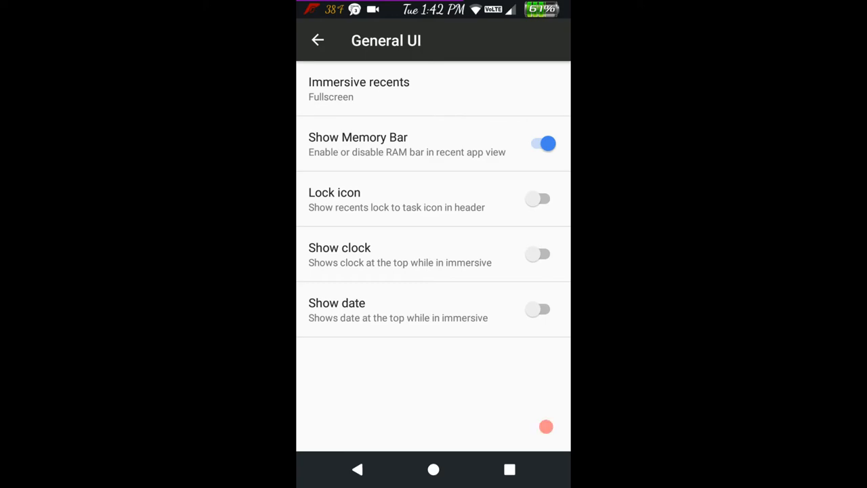
left_click(509, 468)
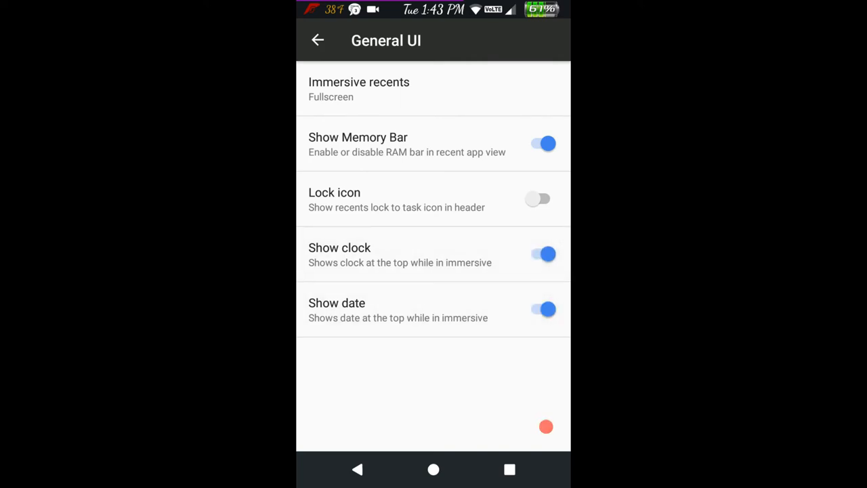
left_click(318, 40)
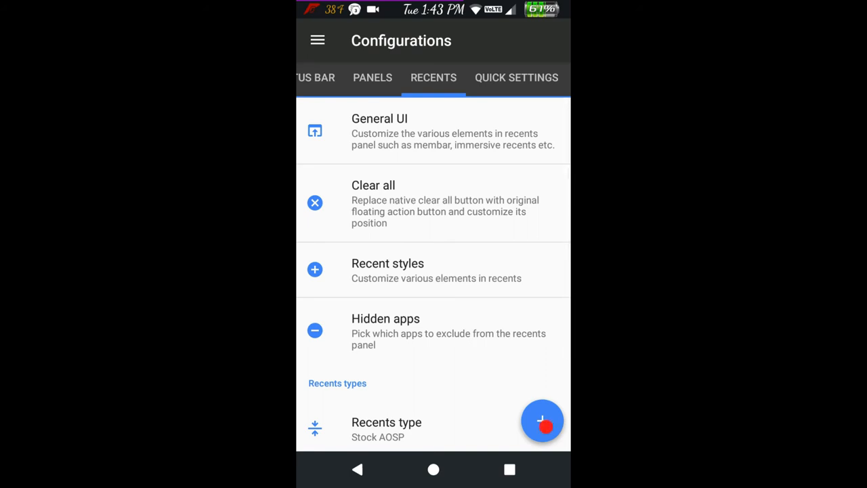
- Scroll the recents style colours and view the recents types, keeping Stock AOSP
left_click(388, 269)
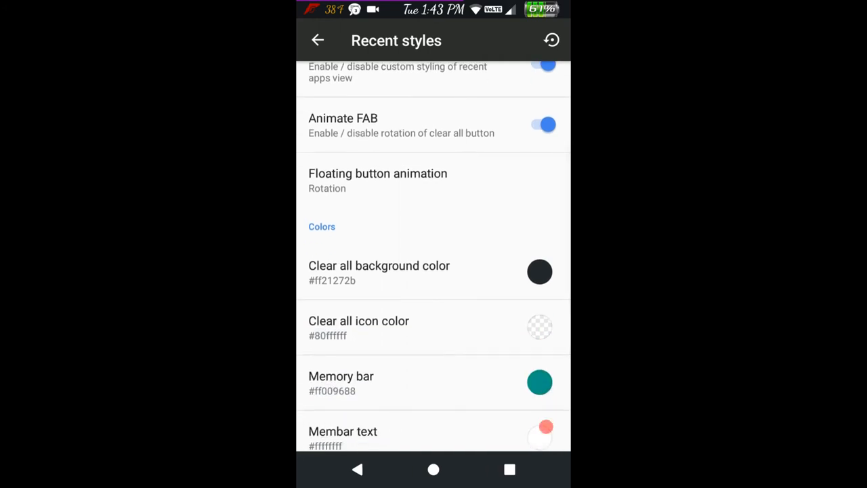
scroll("down", 3)
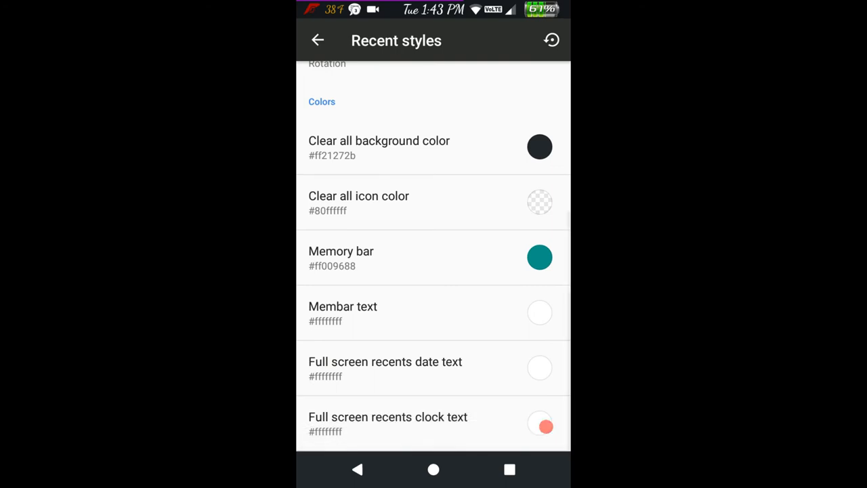
left_click(318, 40)
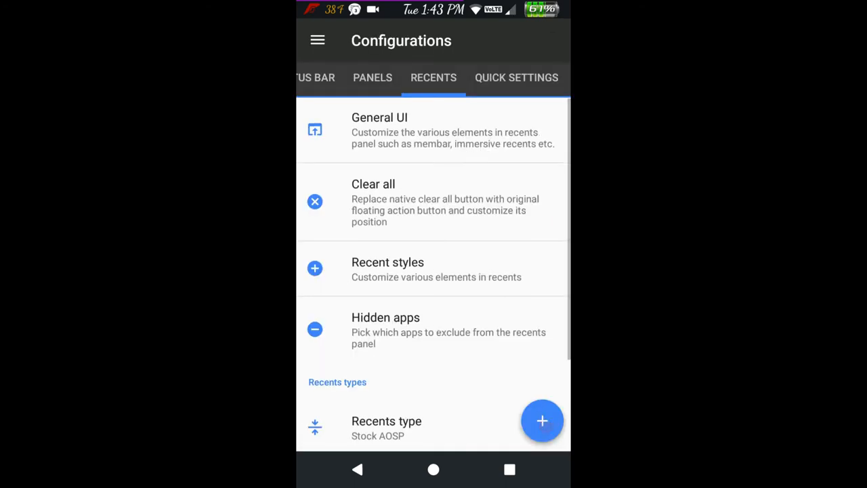
left_click(386, 426)
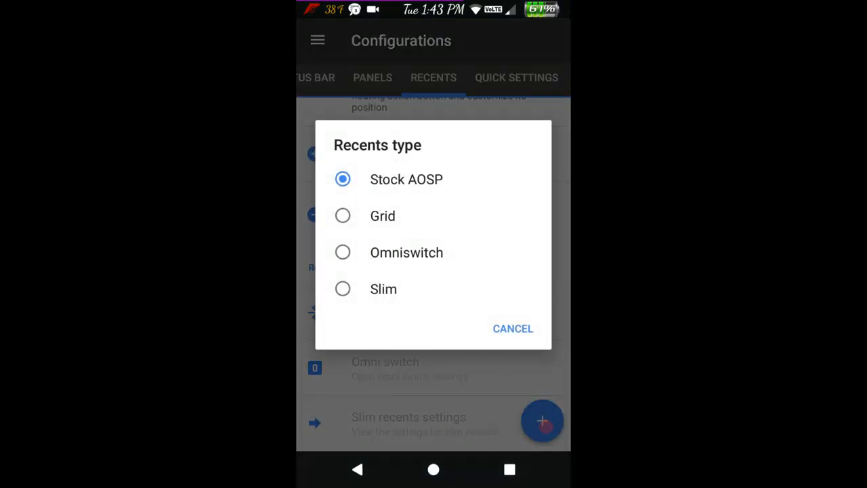
left_click(513, 328)
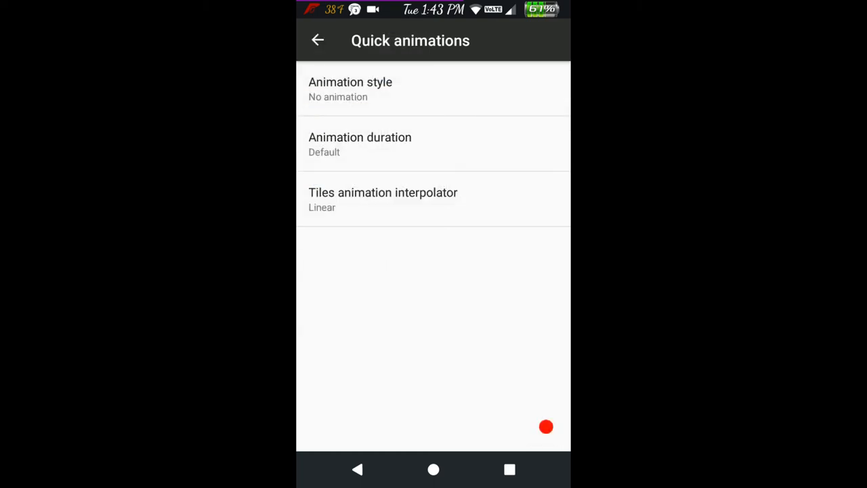
- Back out of the Quick animations and Quick pulldown settings pages
left_click(318, 40)
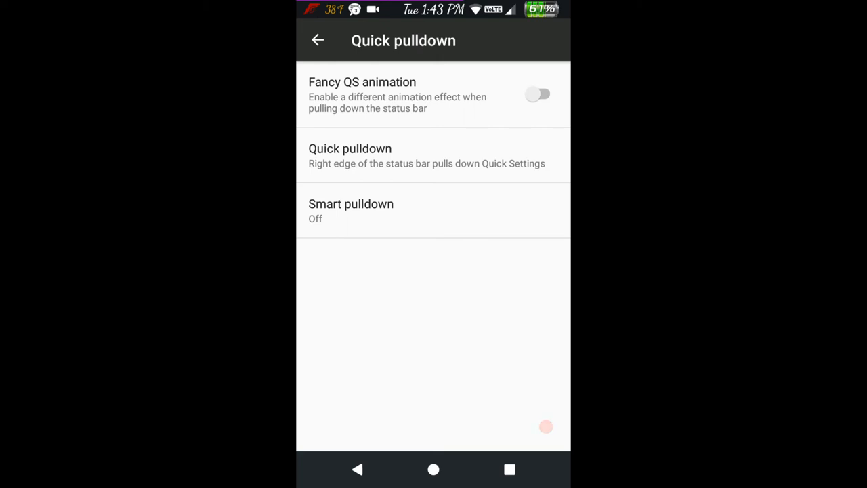
left_click(317, 40)
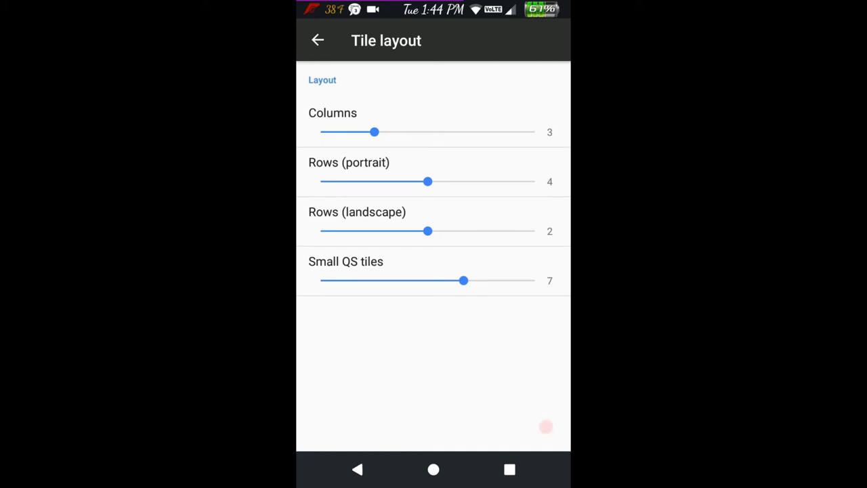
- Leave Tile layout, scroll through the Advanced quick settings options, then back out
left_click(317, 40)
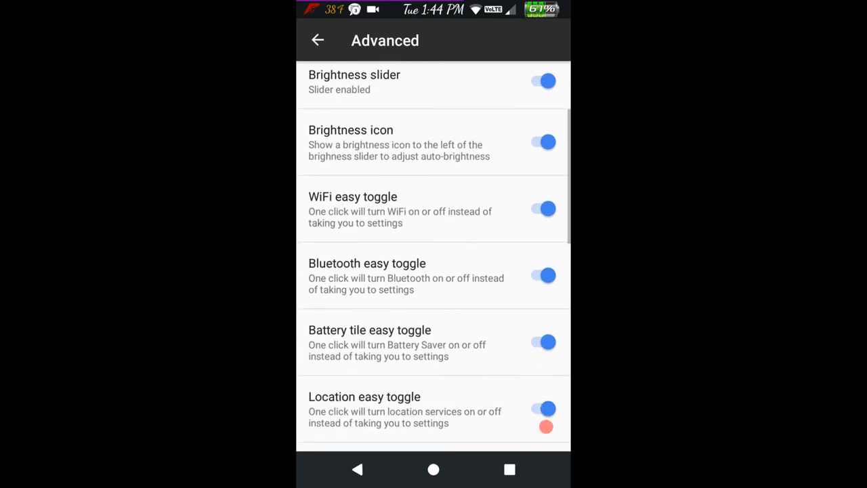
scroll("down", 3)
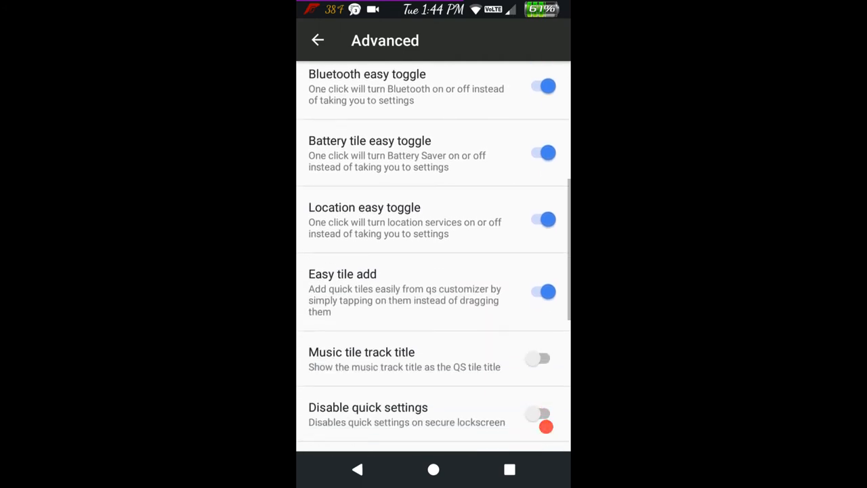
scroll("down", 3)
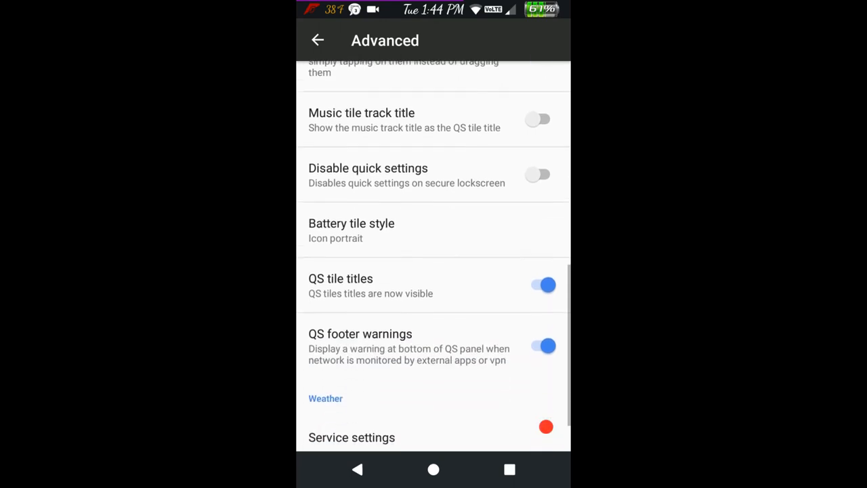
scroll("down", 3)
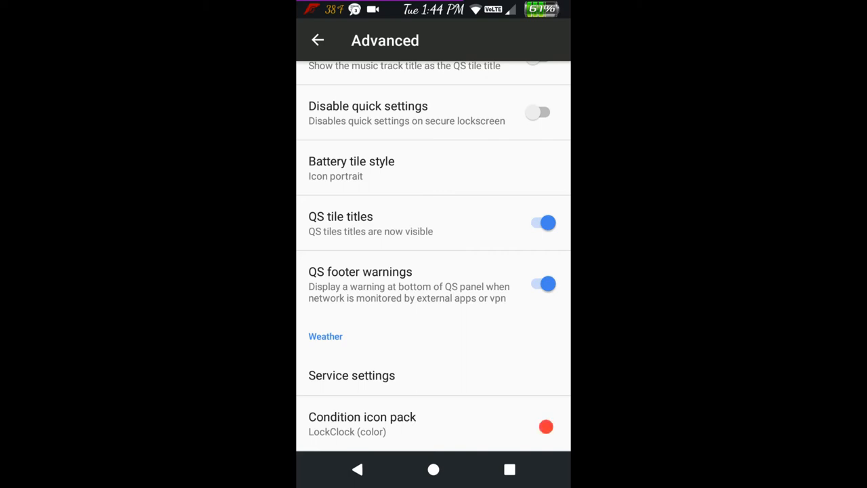
left_click(318, 40)
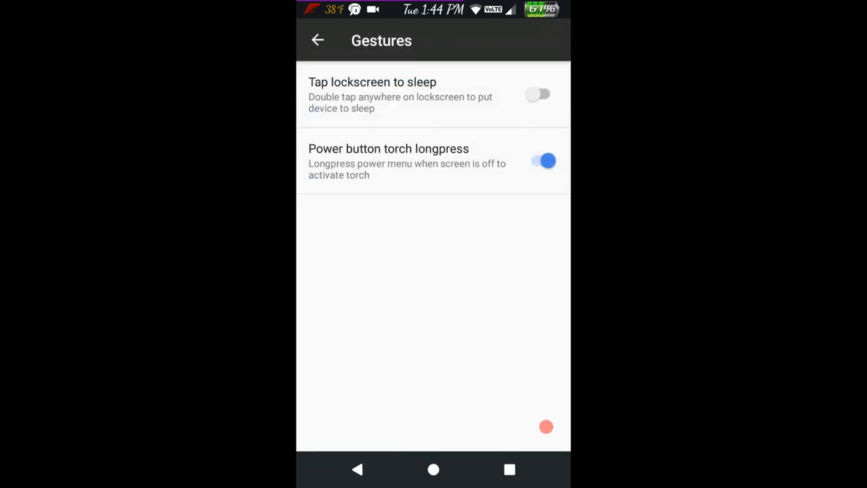
- Return from Gestures and scroll through the Lock UI options
left_click(317, 40)
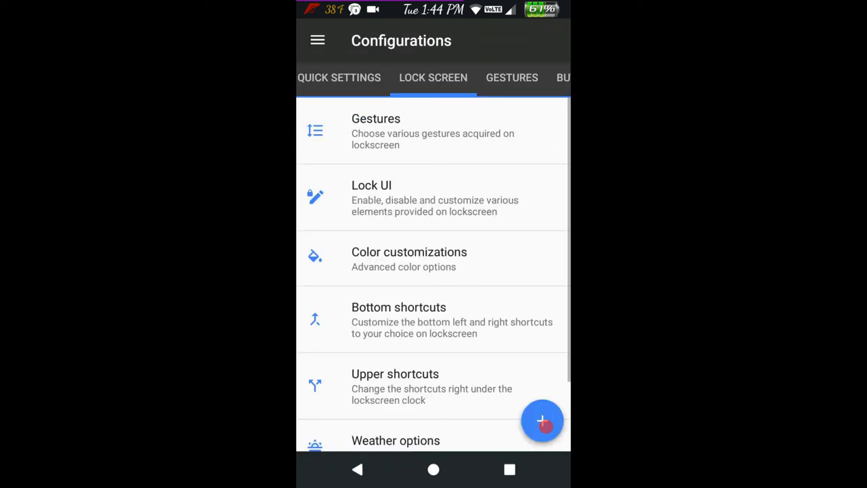
left_click(434, 197)
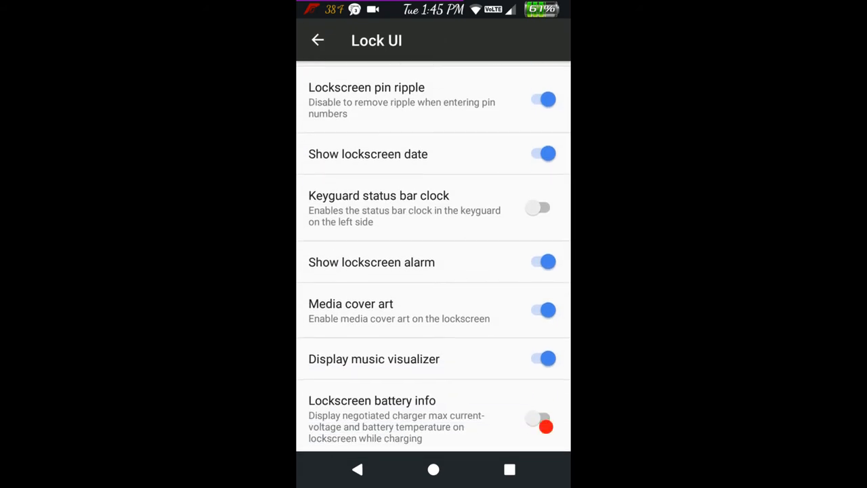
scroll("down", 3)
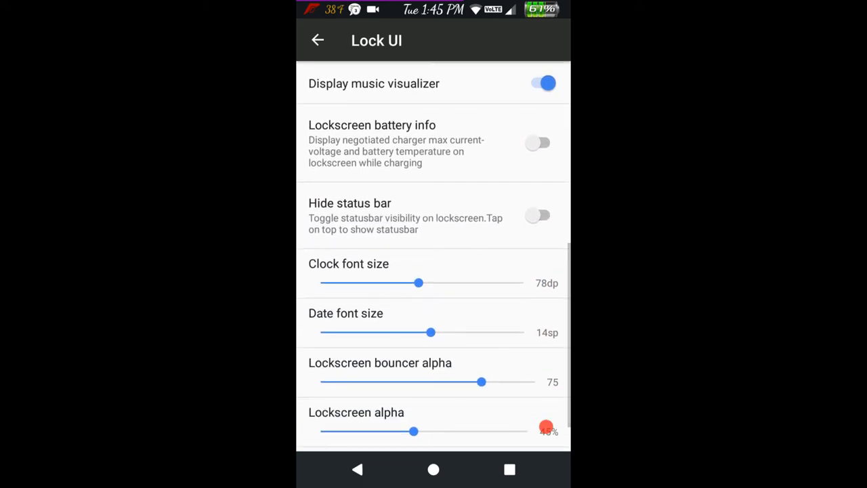
left_click(317, 40)
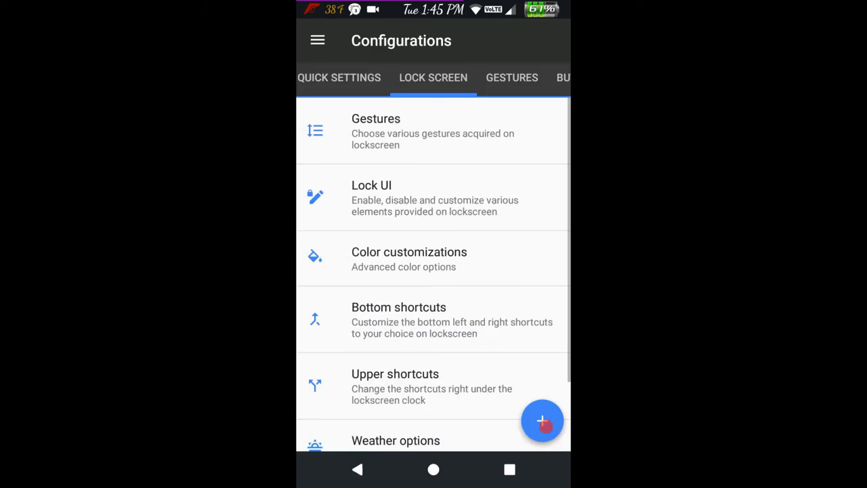
- Reopen Lock UI to view the lockscreen clock font choices unchanged
left_click(434, 197)
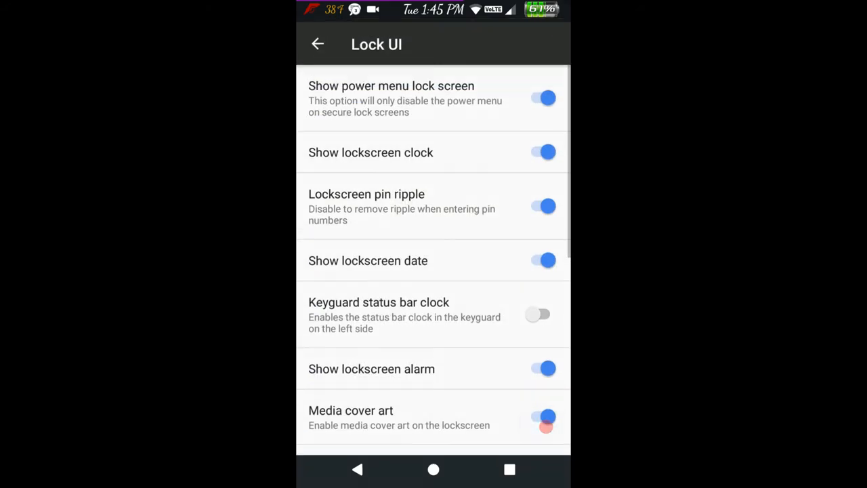
scroll("down", 3)
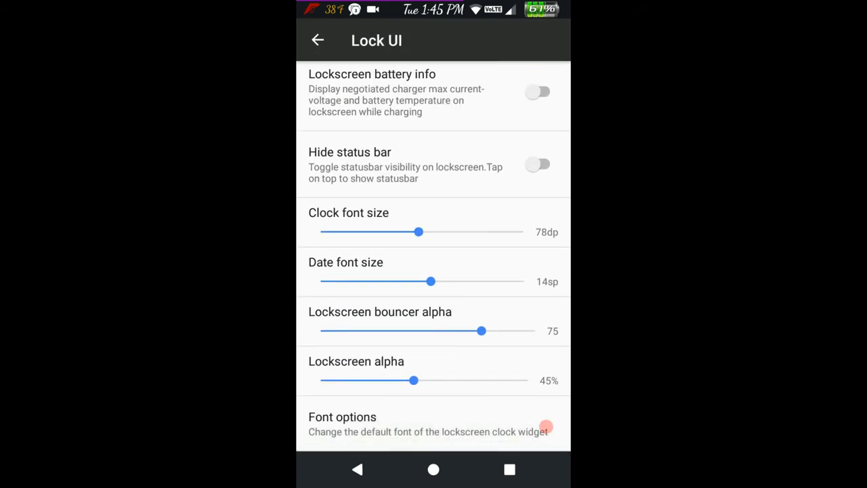
left_click(427, 423)
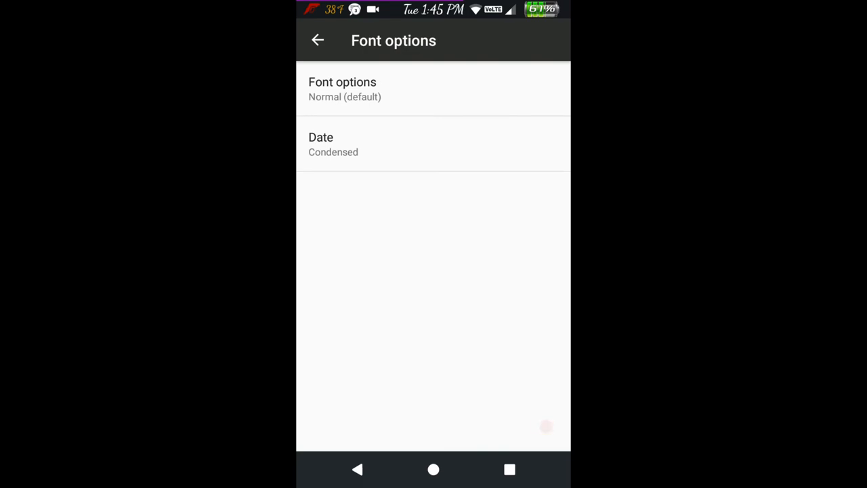
left_click(318, 40)
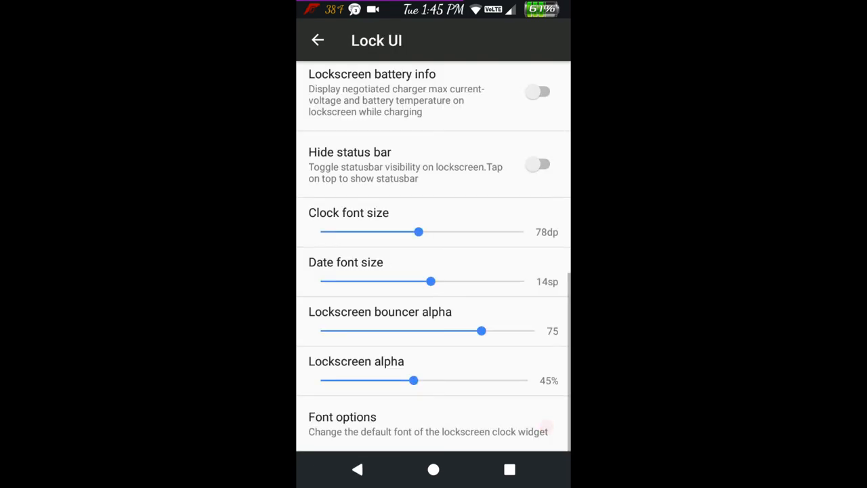
left_click(318, 40)
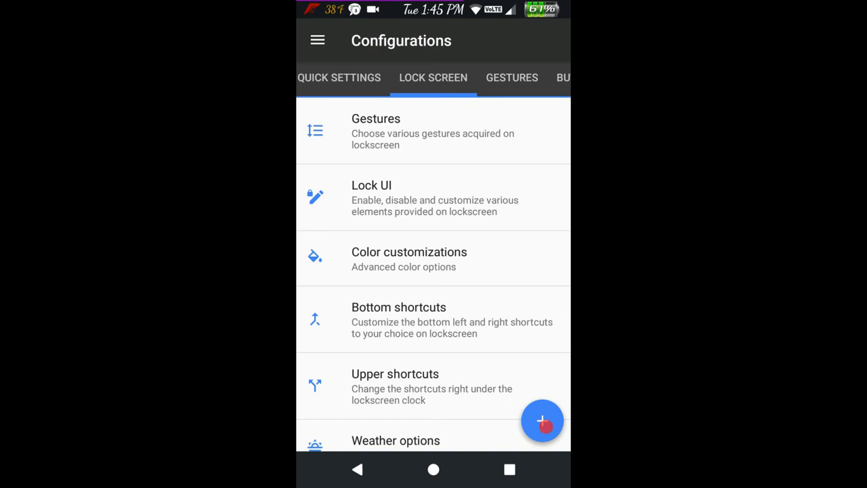
- View the lock screen colour customizations without changes
left_click(410, 258)
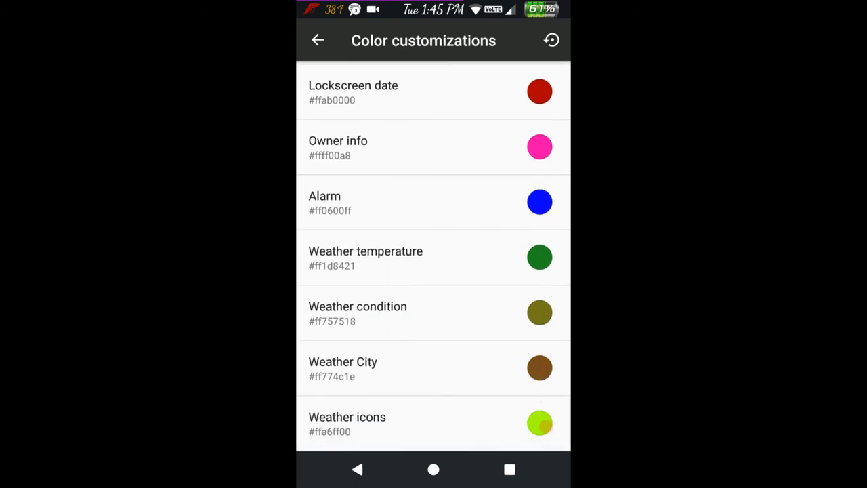
scroll("up", 3)
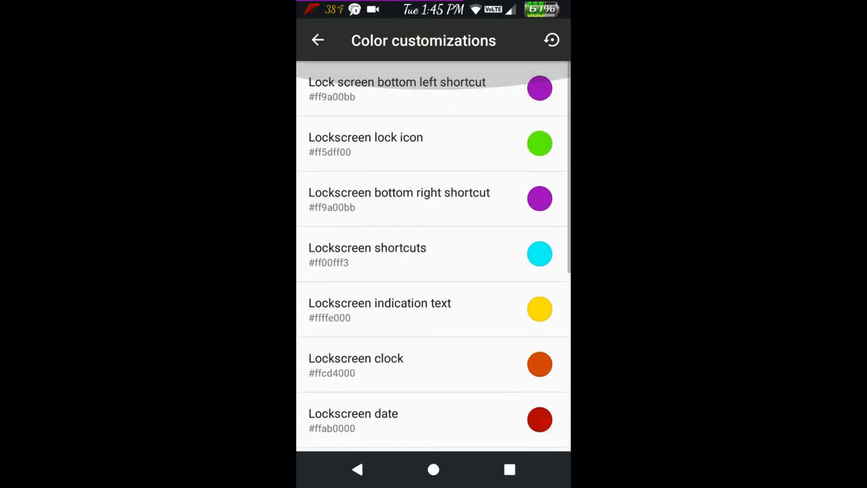
left_click(318, 40)
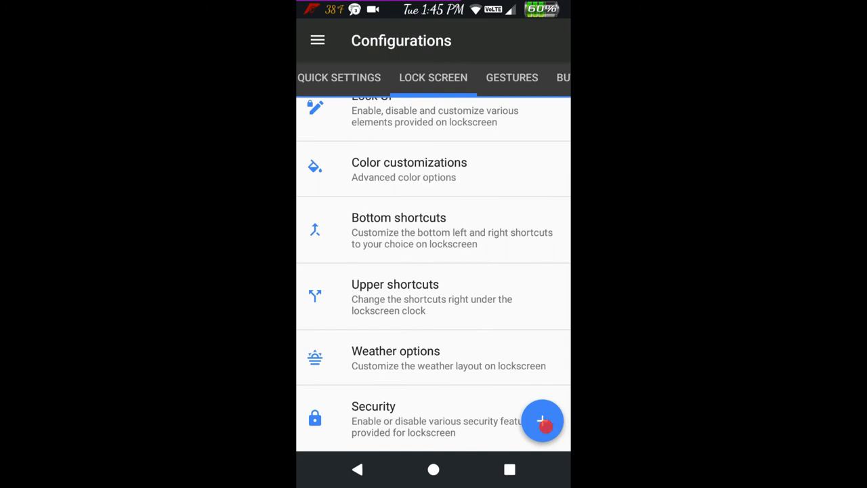
- Review the lock screen Weather options, keeping the LockClock (color) condition icon pack
left_click(396, 357)
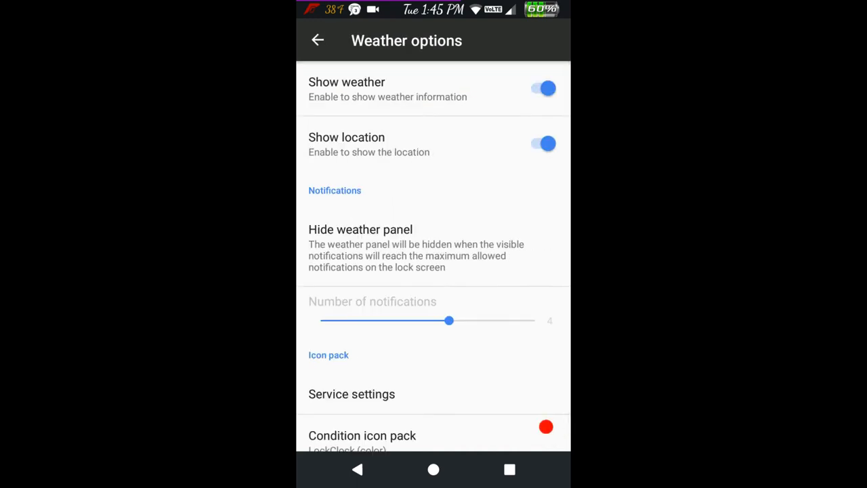
scroll("up", 3)
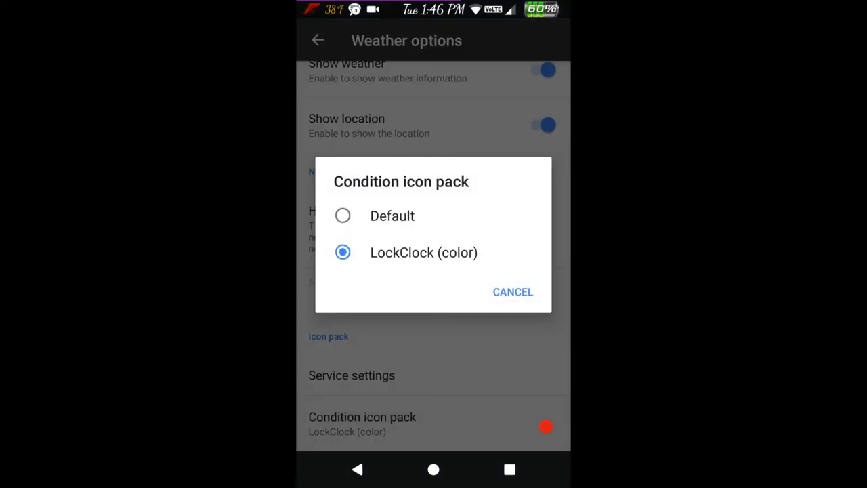
left_click(513, 292)
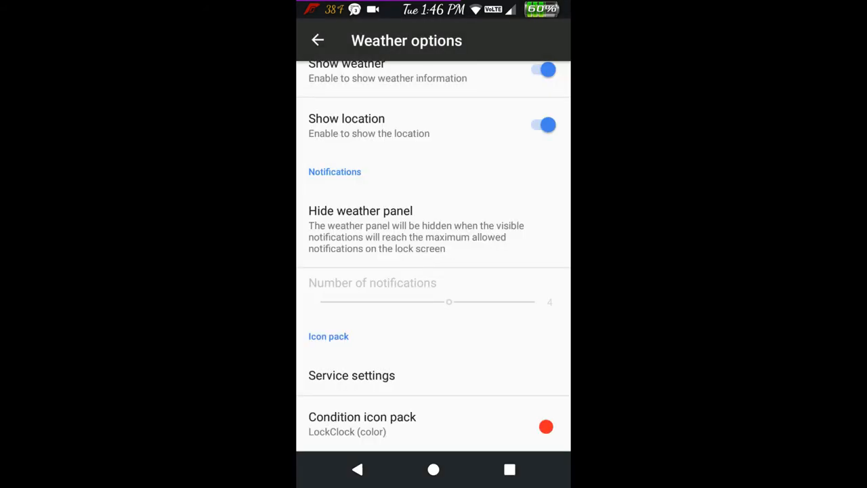
left_click(318, 40)
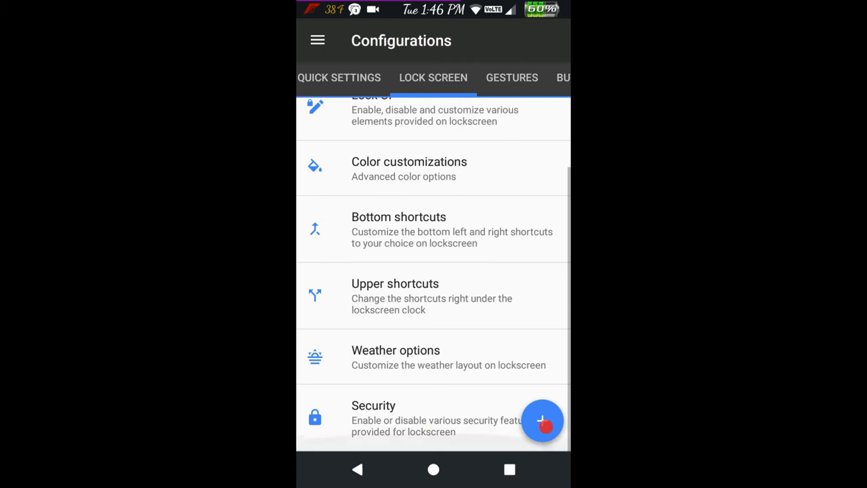
- Open the Navigation bar settings page
left_click(406, 413)
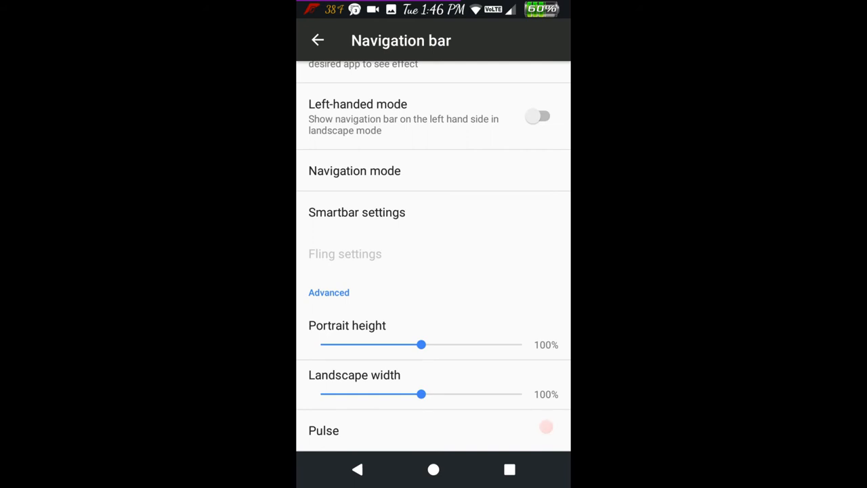
- Toggle a Navigation bar option twice, leaving it off, and go back
left_click(546, 427)
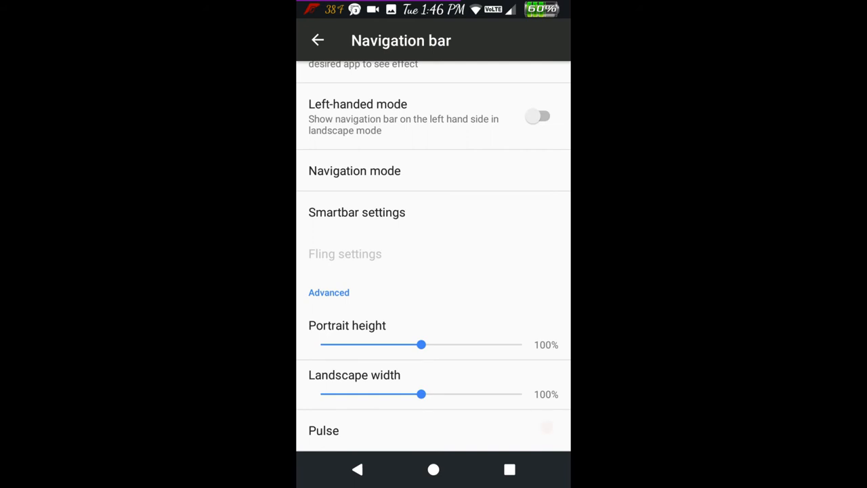
left_click(546, 427)
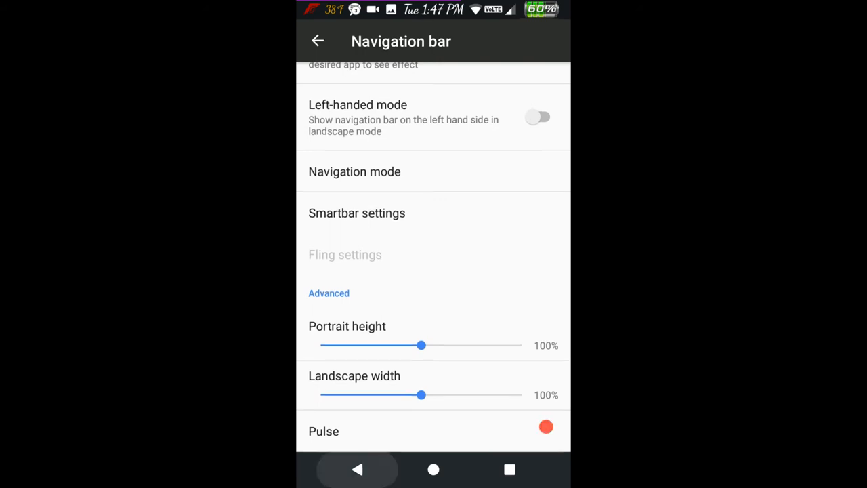
left_click(317, 40)
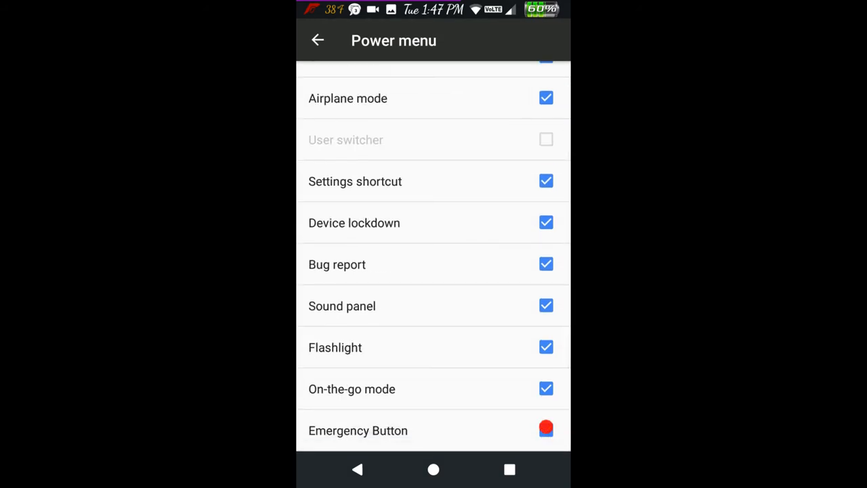
- Look through the Power menu items, all checked except user switcher, and return
left_click(546, 429)
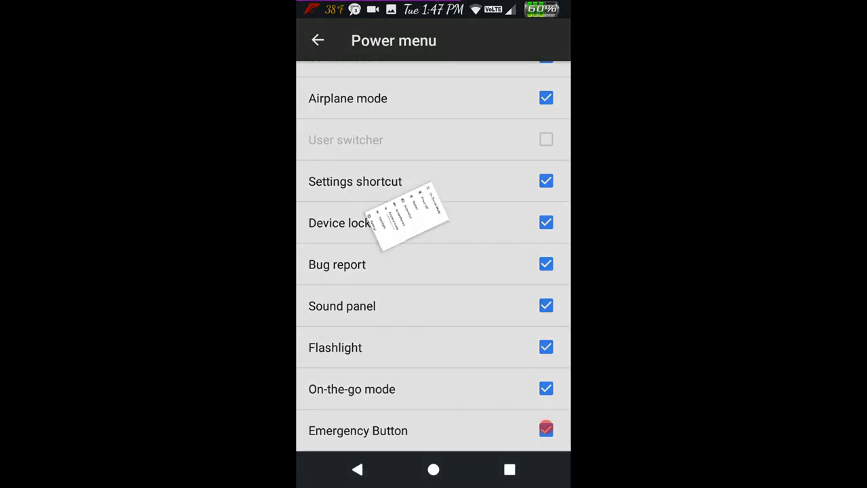
left_click(357, 469)
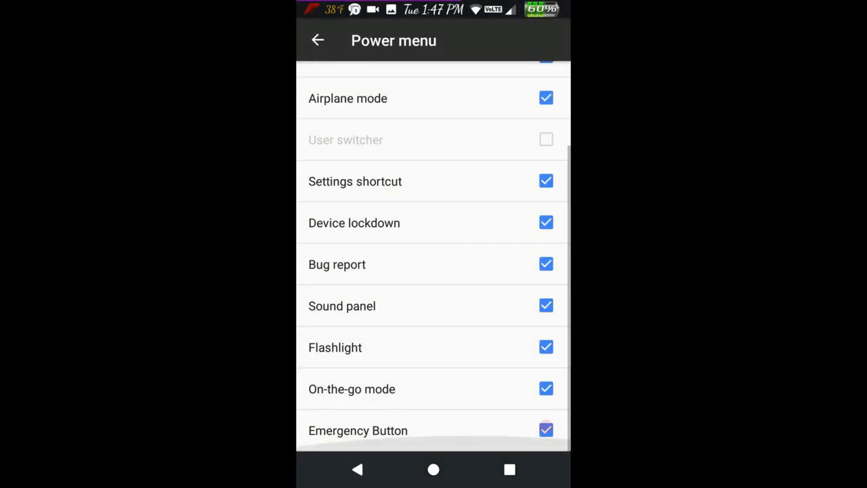
left_click(318, 40)
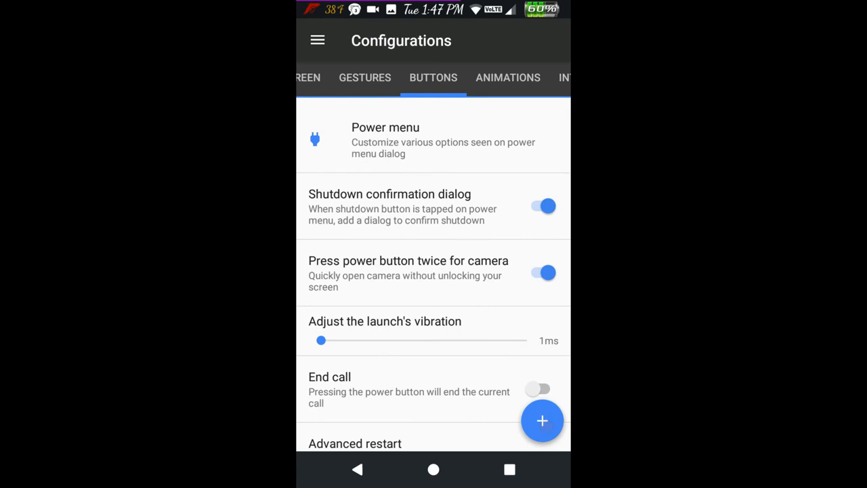
- Scroll through the Buttons options, then open System animations under Animations
scroll("down", 3)
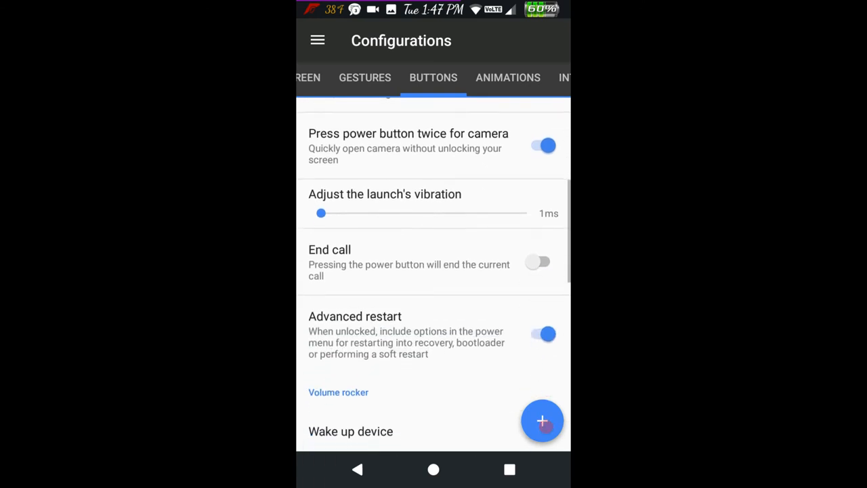
scroll("up", 3)
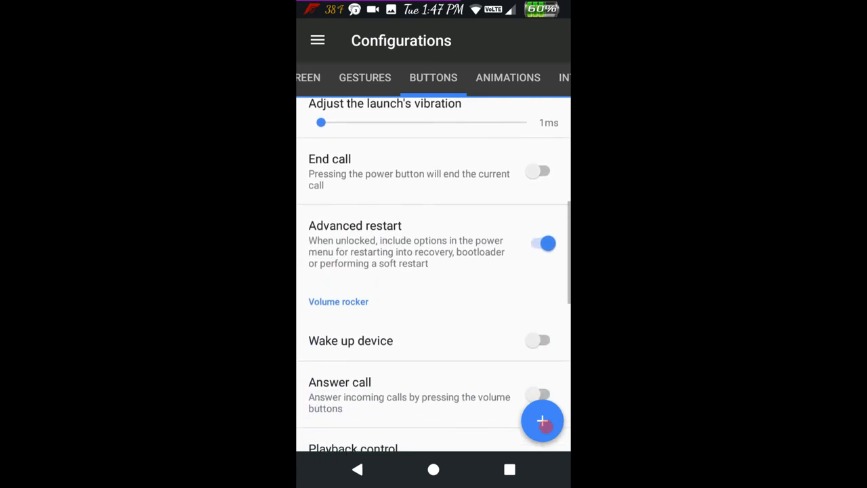
scroll("down", 3)
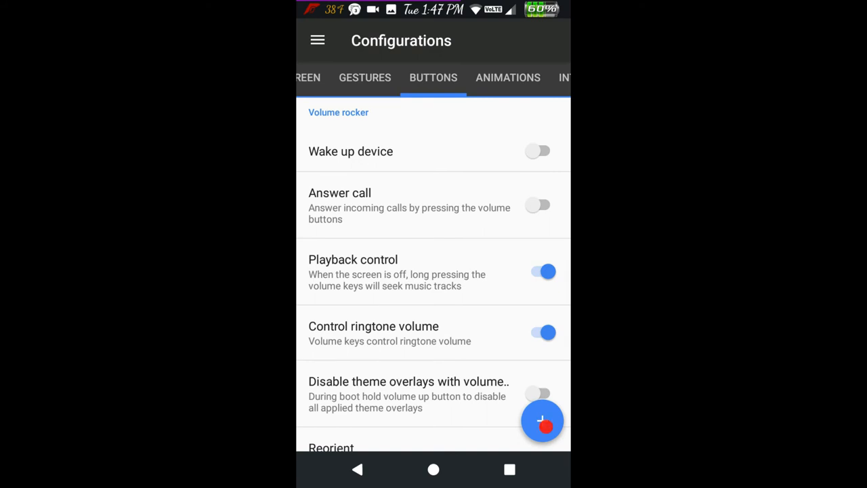
scroll("down", 3)
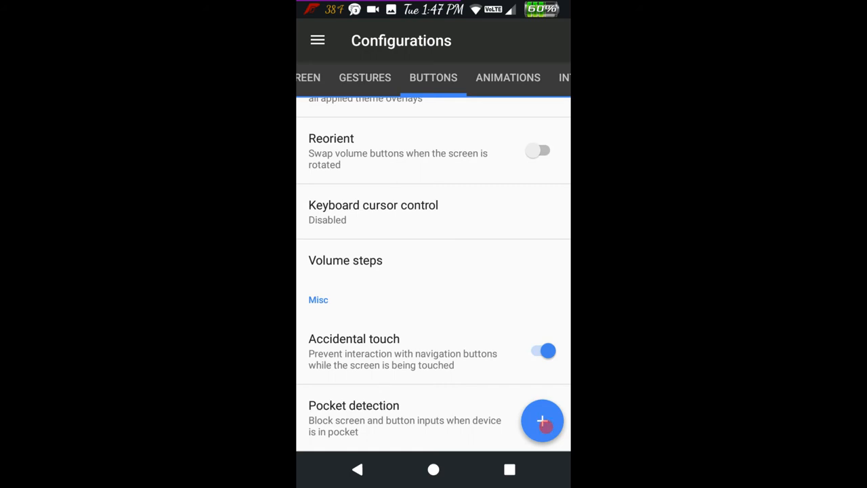
left_click(507, 78)
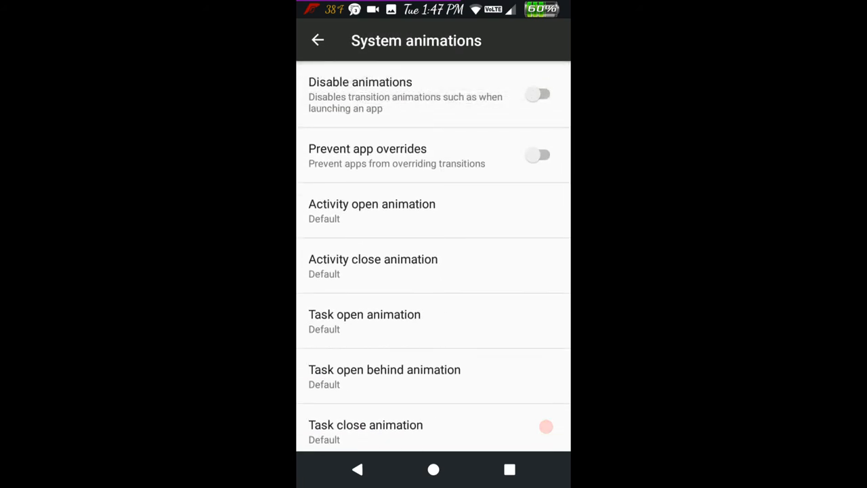
- Scroll System animations and view Scrolling modifiers, returning to the animations list
scroll("down", 3)
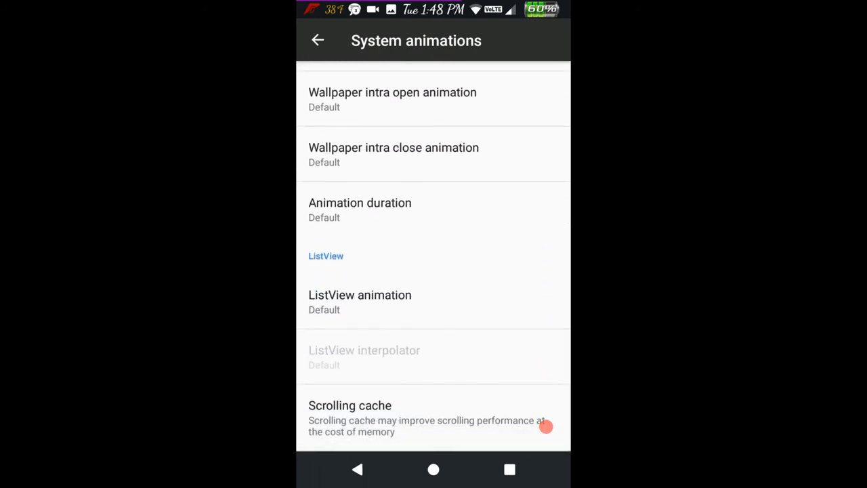
left_click(318, 40)
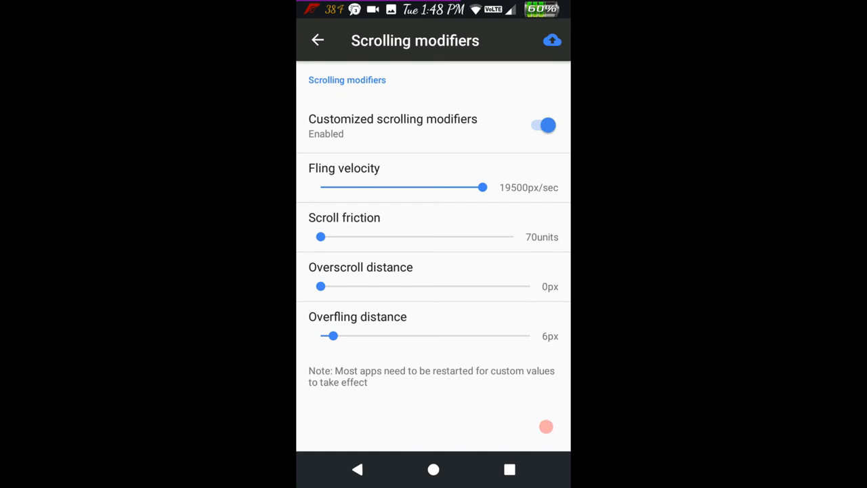
left_click(318, 40)
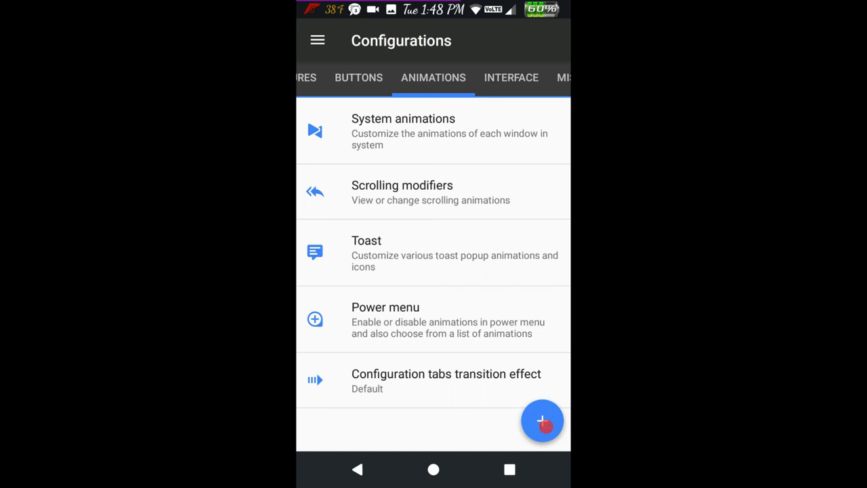
- Review the Toast animation choices and colour picker without changing them
left_click(434, 253)
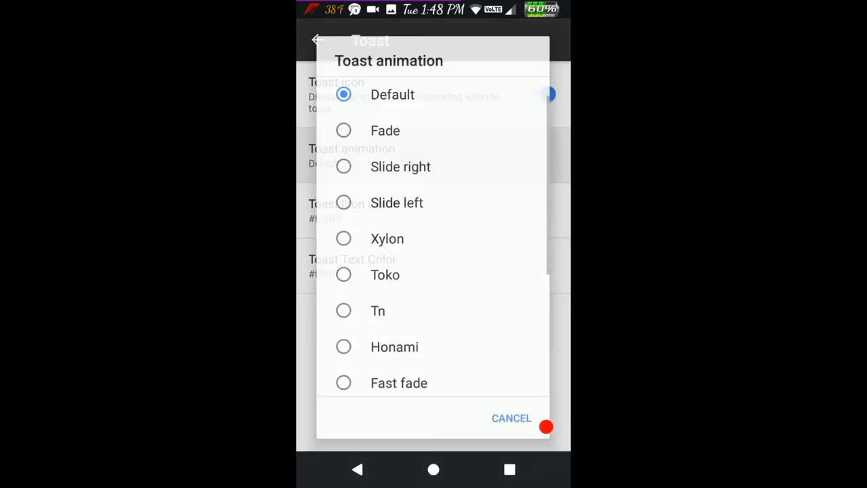
scroll("down", 3)
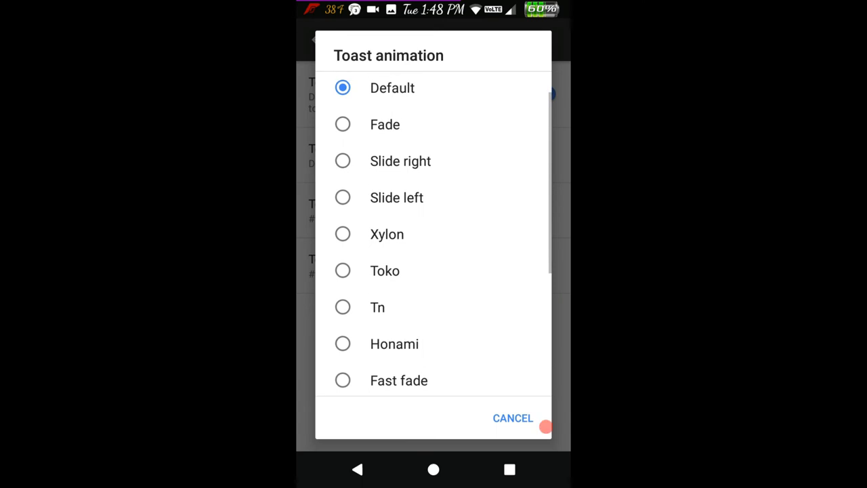
left_click(513, 418)
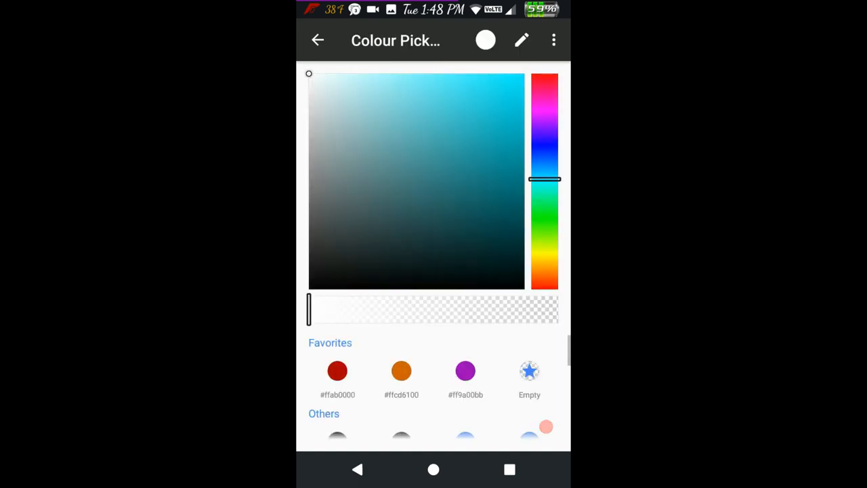
left_click(318, 40)
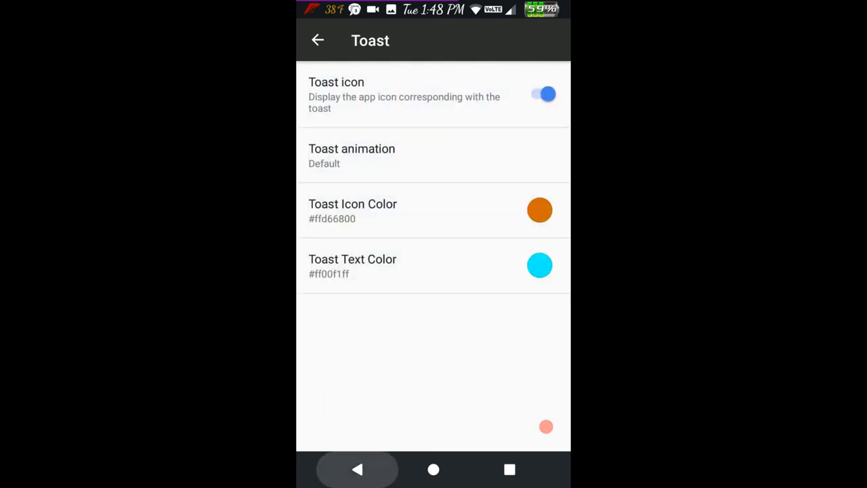
- Check the power menu animation choices, keep Rotation, and move to the Interface tab
left_click(317, 40)
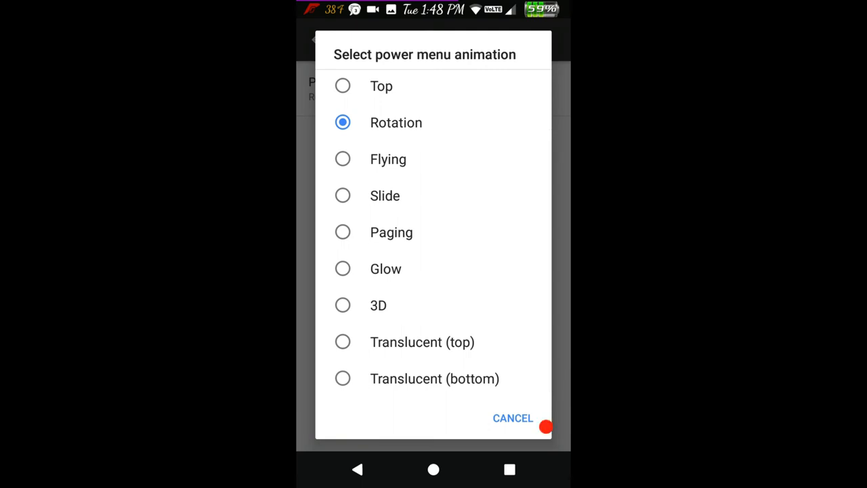
scroll("up", 3)
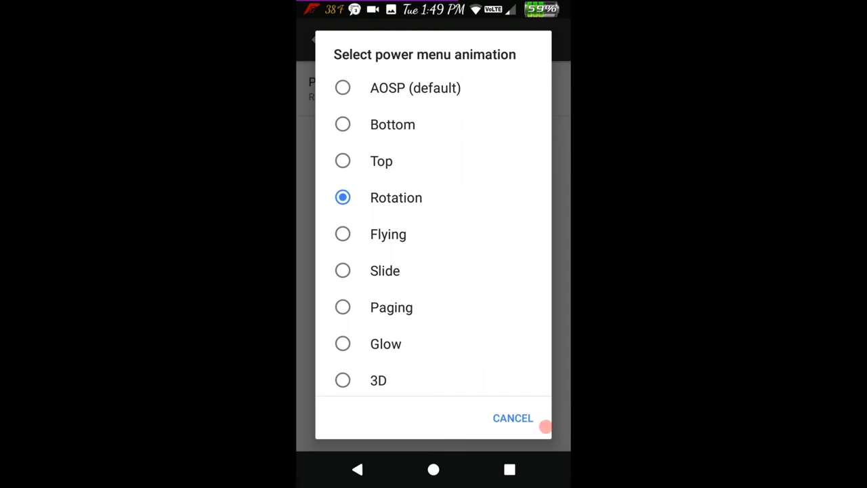
left_click(512, 417)
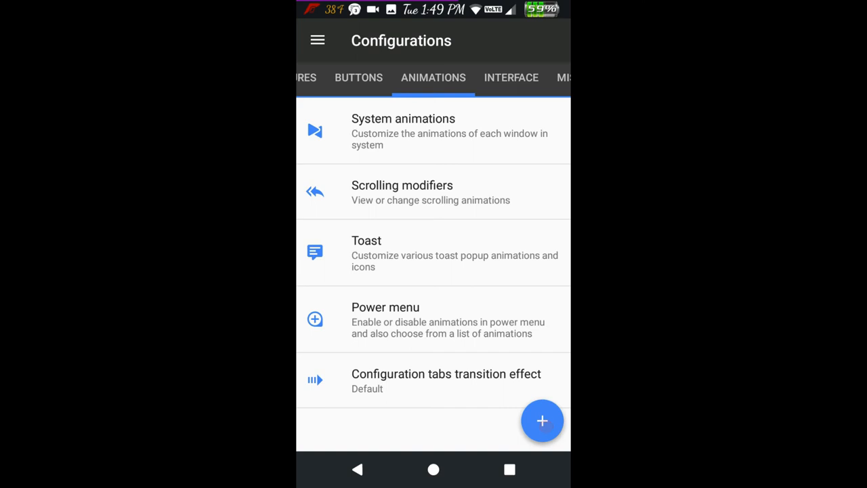
left_click(542, 420)
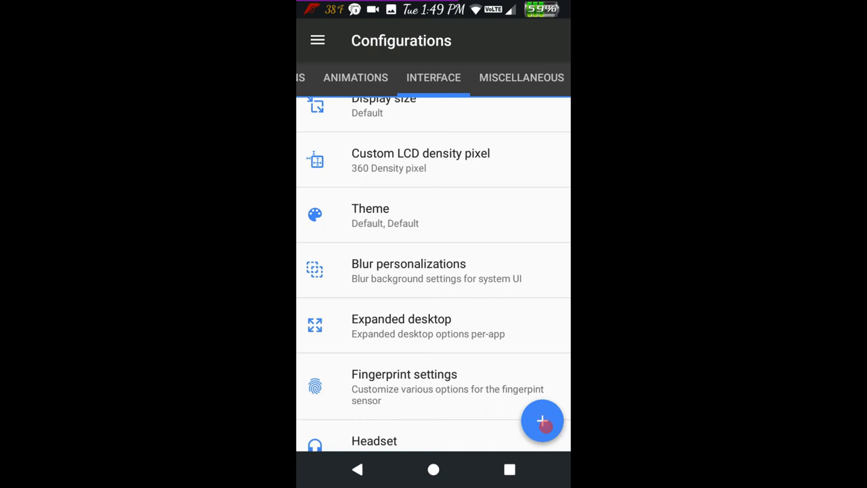
- Browse the Blur personalizations color filters, then return to the Interface tab
left_click(408, 269)
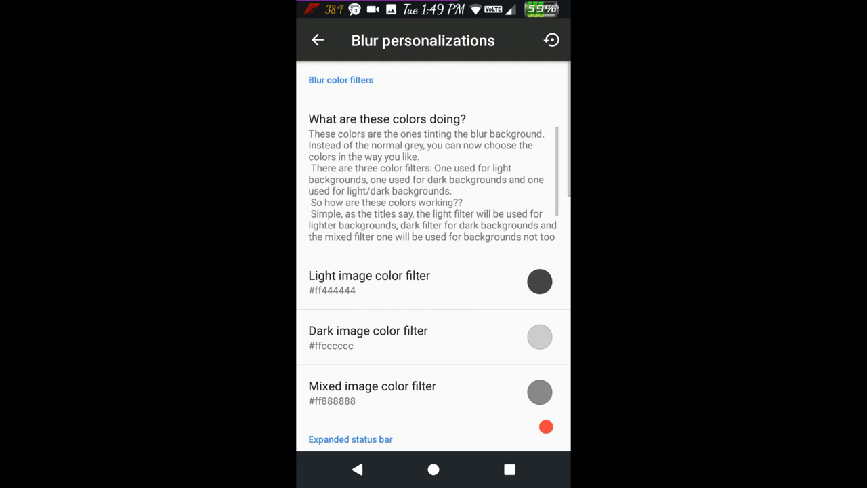
scroll("down", 3)
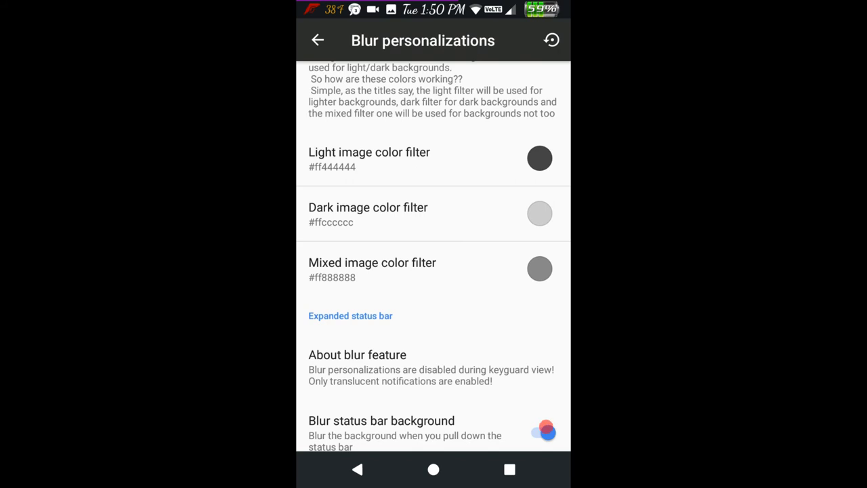
scroll("up", 3)
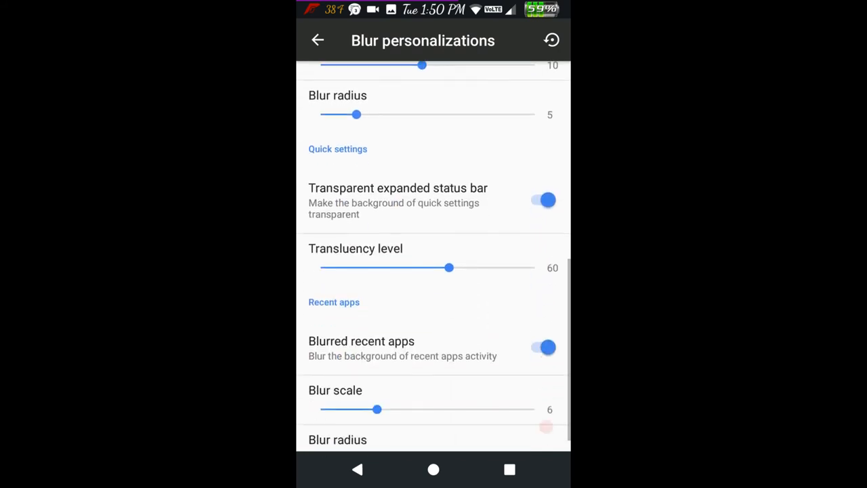
scroll("down", 3)
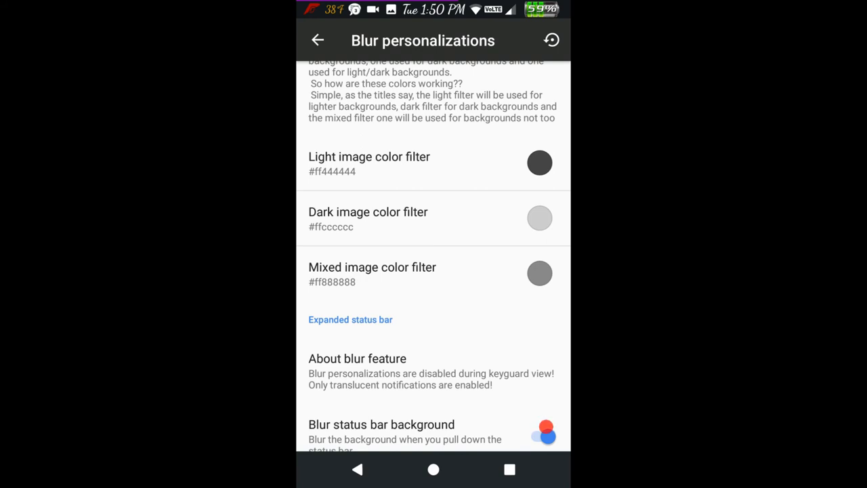
left_click(318, 40)
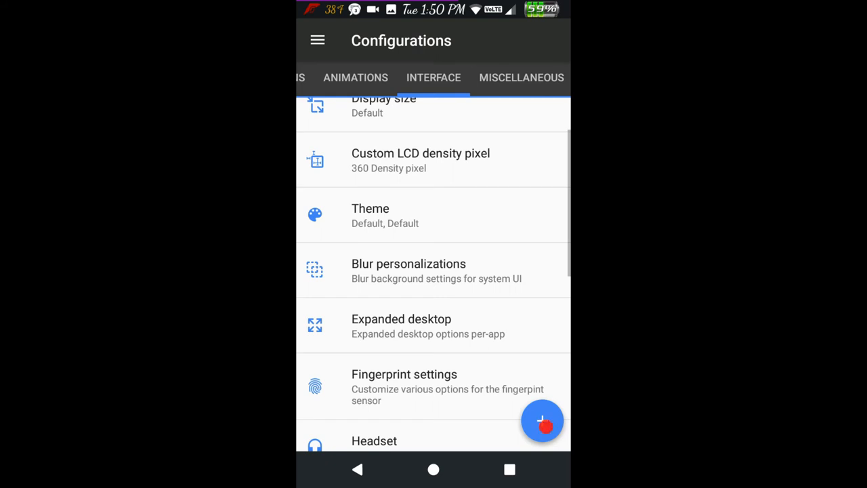
scroll("down", 3)
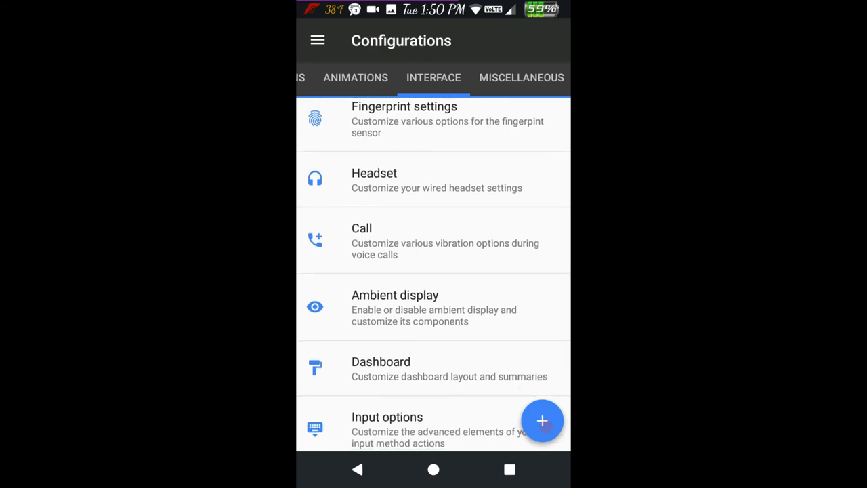
left_click(433, 240)
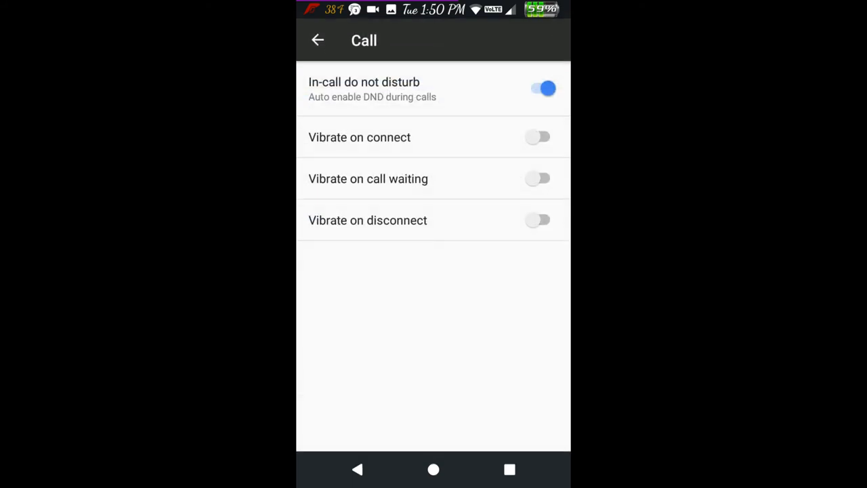
left_click(317, 40)
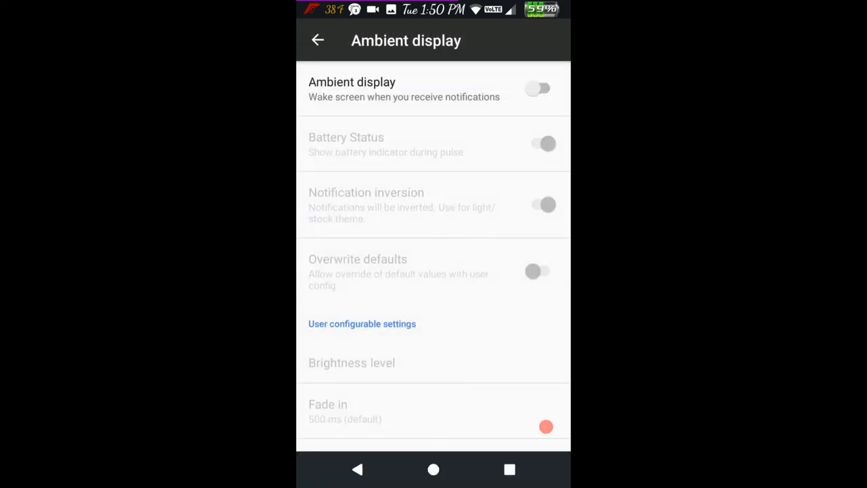
left_click(318, 40)
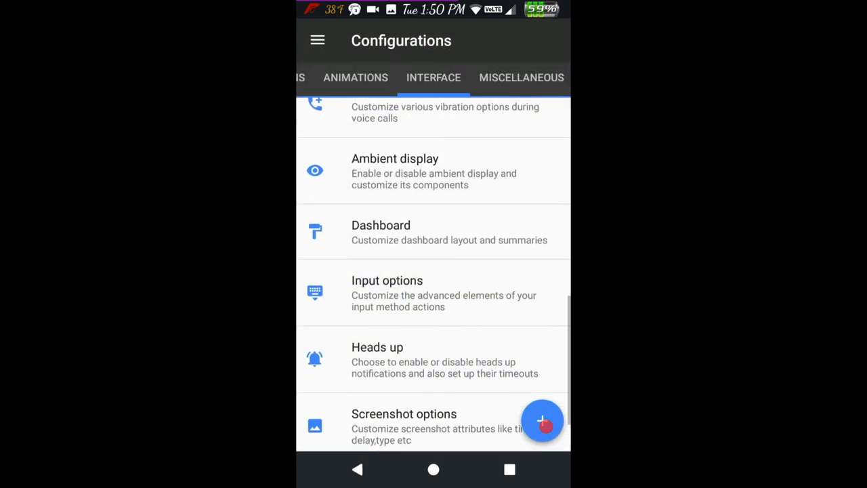
scroll("up", 3)
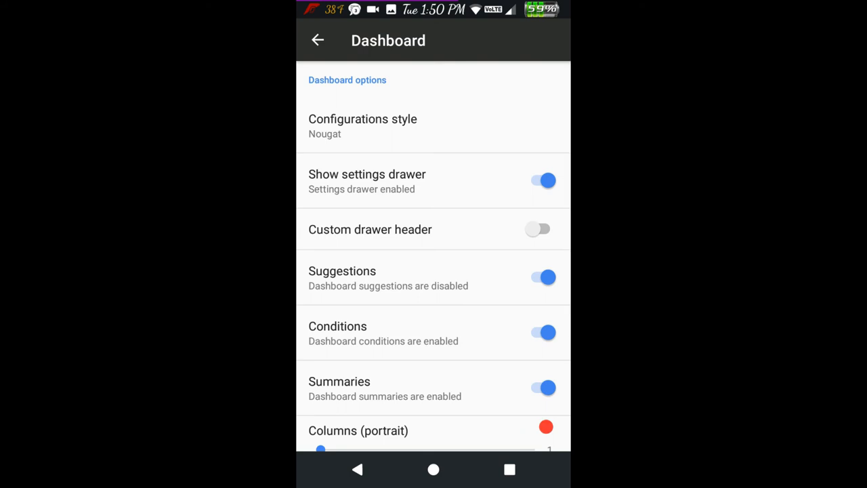
scroll("down", 3)
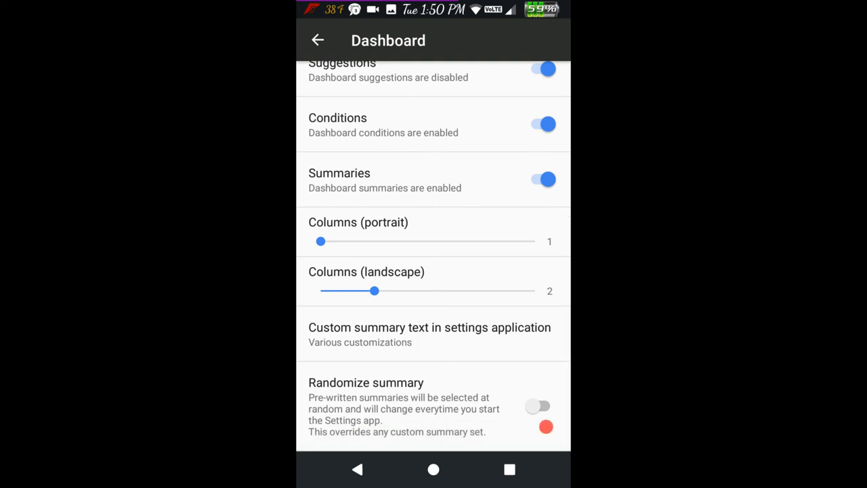
left_click(317, 40)
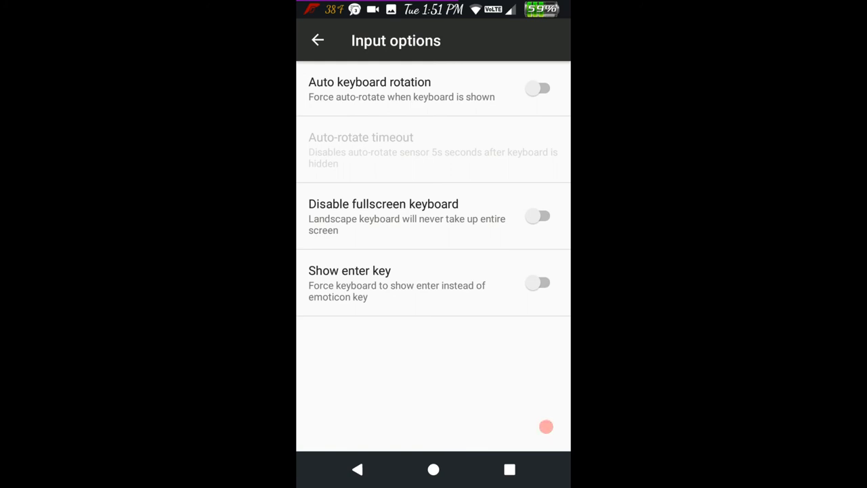
left_click(318, 40)
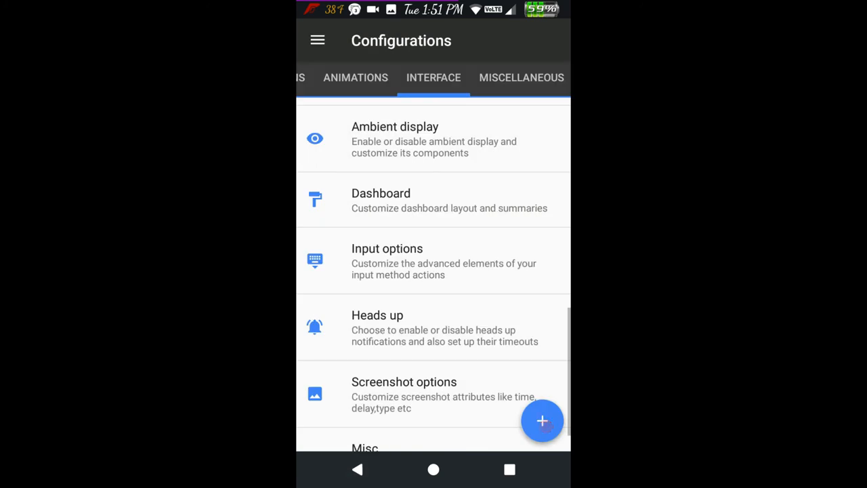
left_click(433, 328)
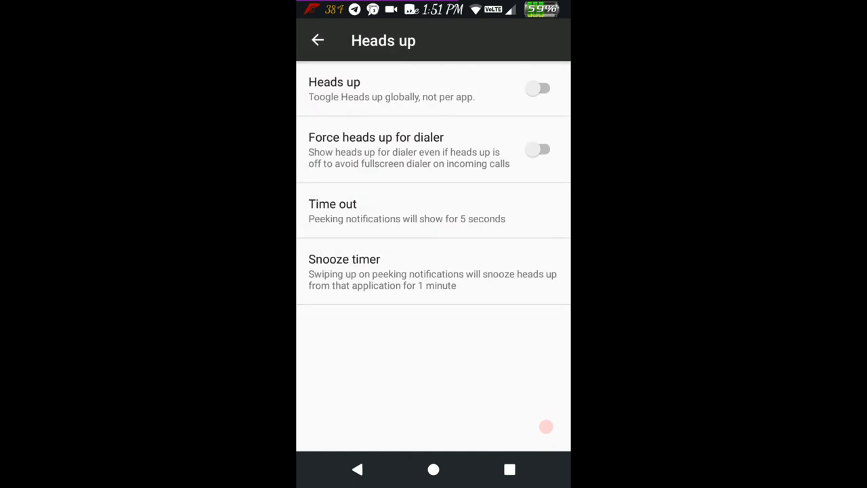
left_click(318, 40)
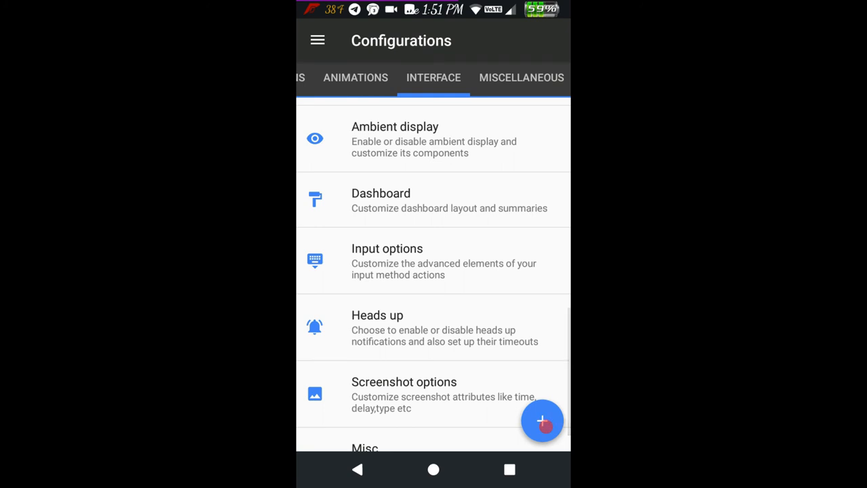
scroll("down", 3)
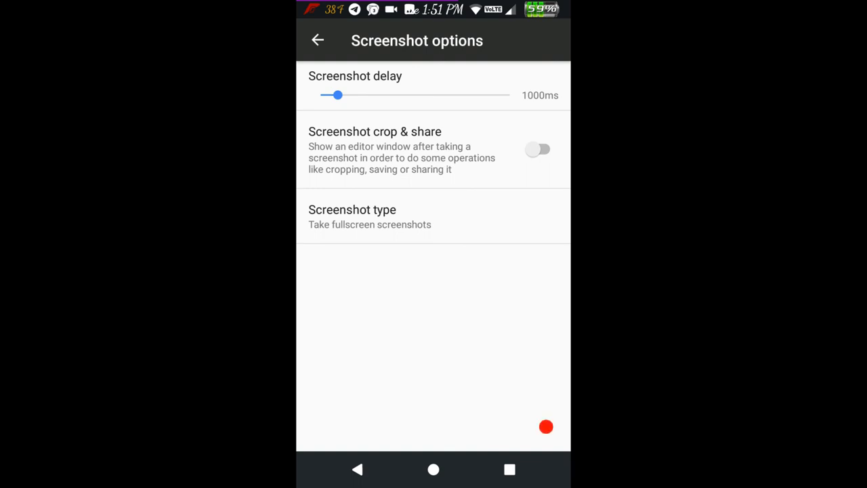
left_click(318, 40)
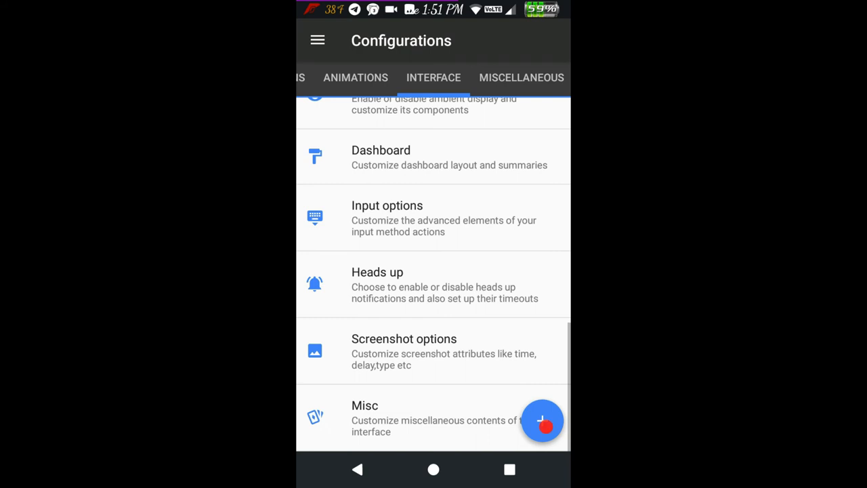
- View the Misc interface toggles like warning color and floating button, then go back
left_click(406, 418)
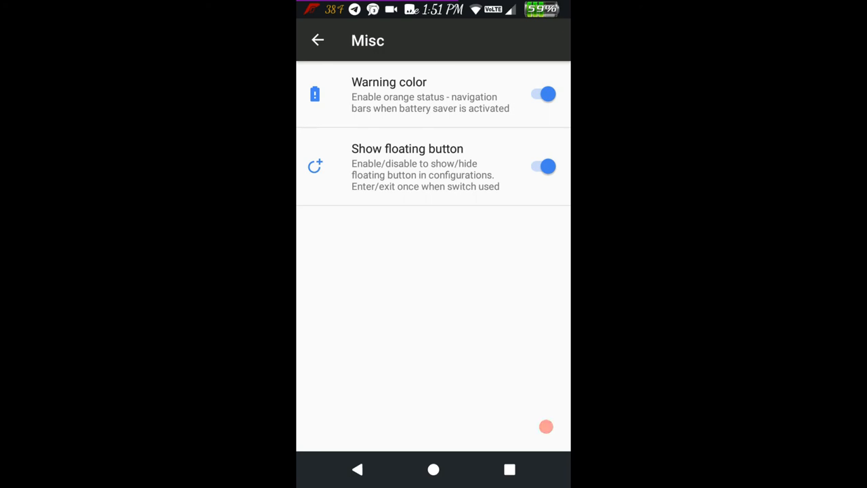
left_click(318, 40)
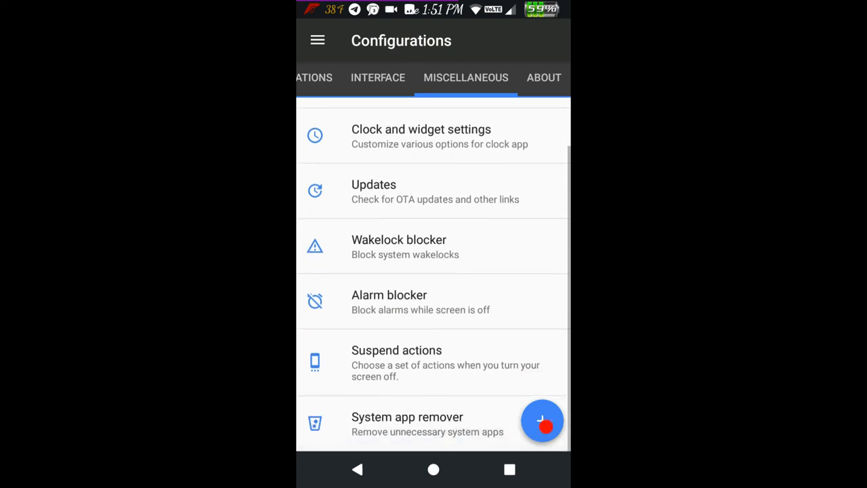
- Glance at the clock and widget settings, then show the About tab's community links
left_click(420, 136)
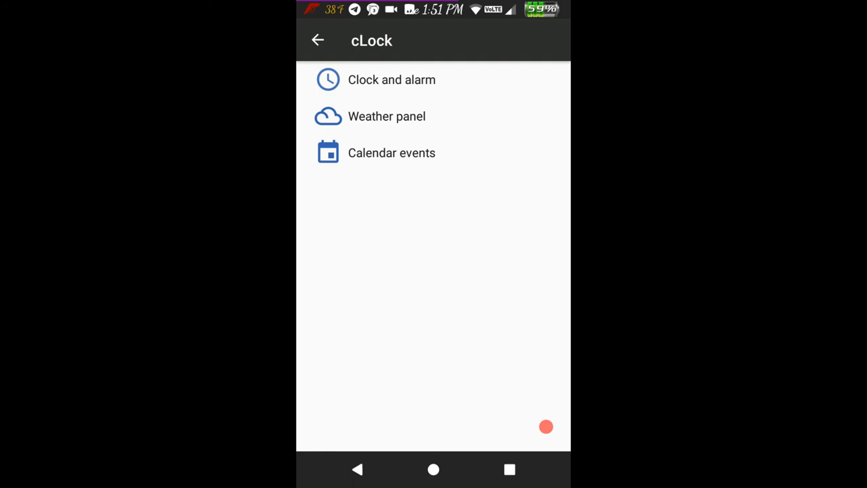
left_click(318, 40)
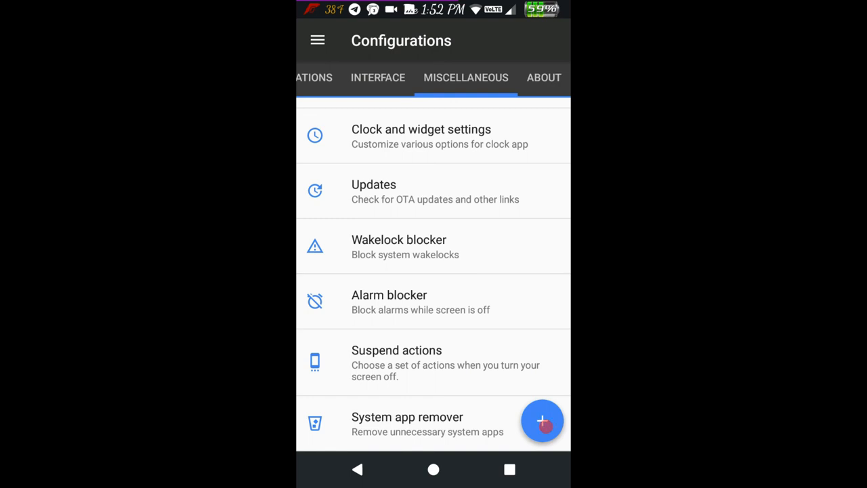
left_click(544, 77)
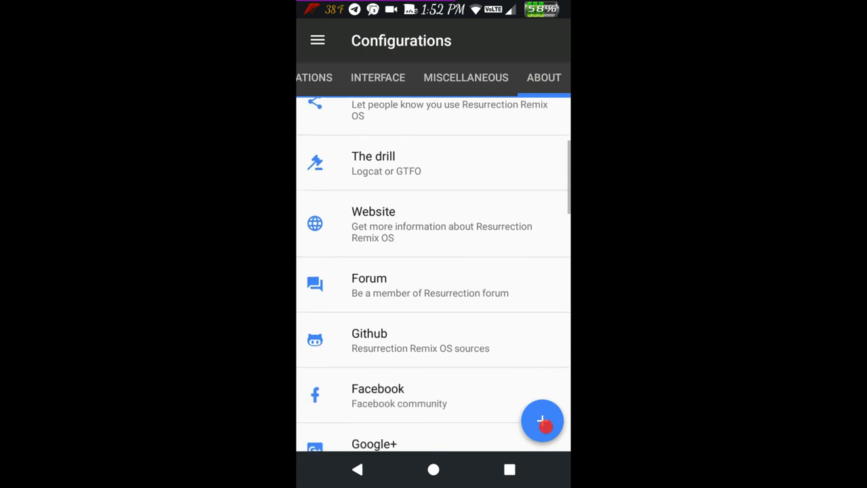
- Scroll the About tab, dismiss the Open with dialog, and browse developer credits
scroll("up", 3)
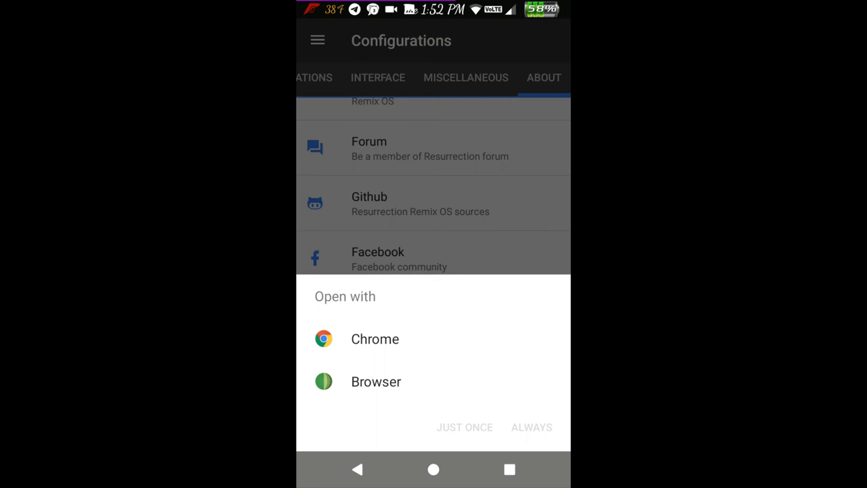
left_click(532, 427)
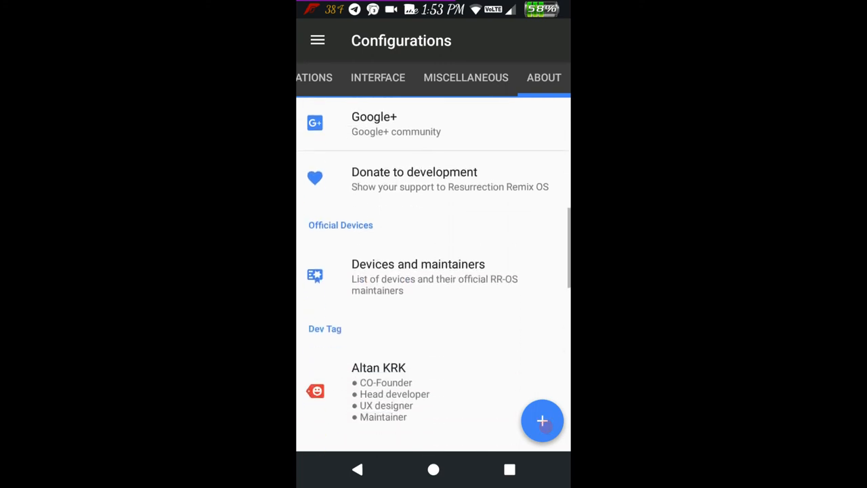
scroll("down", 3)
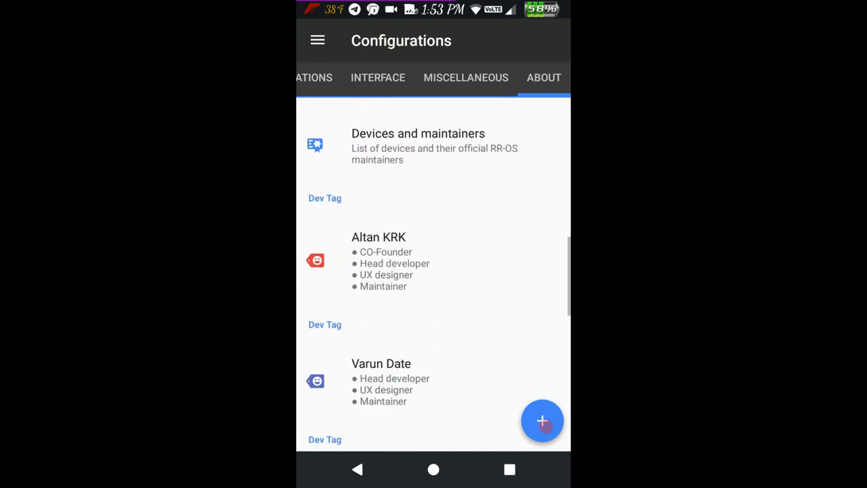
scroll("down", 3)
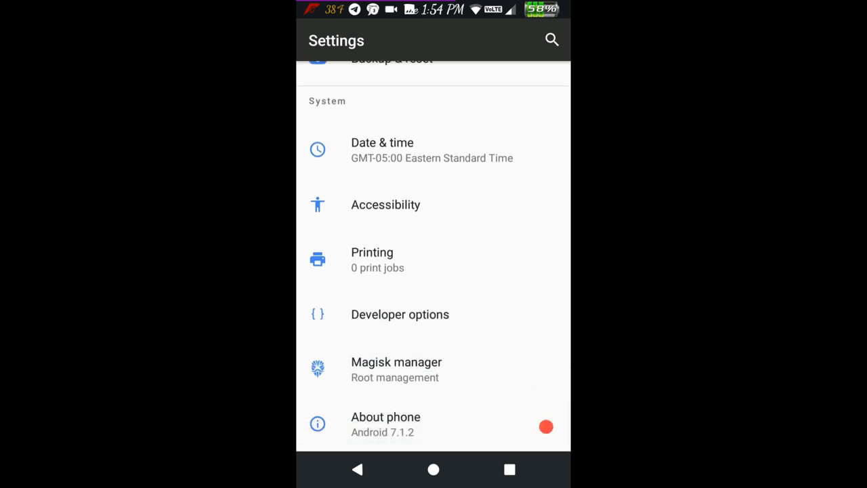
- Briefly scroll through Developer options, then go to the home screen
left_click(400, 313)
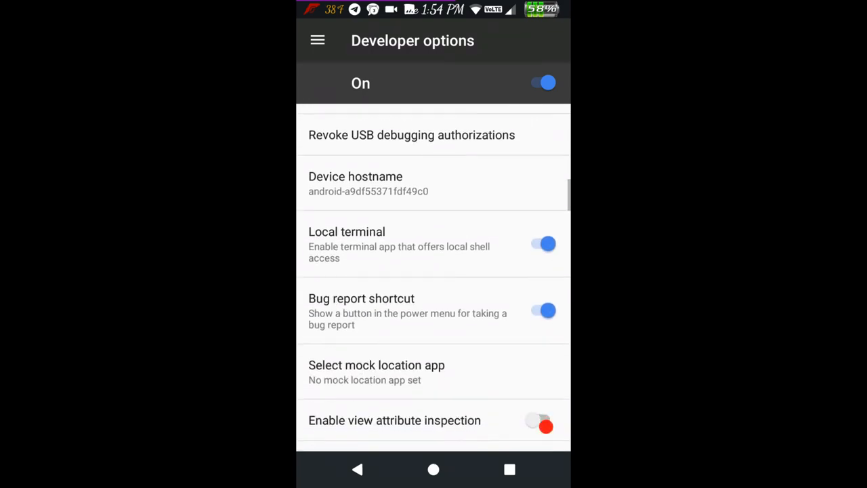
scroll("down", 3)
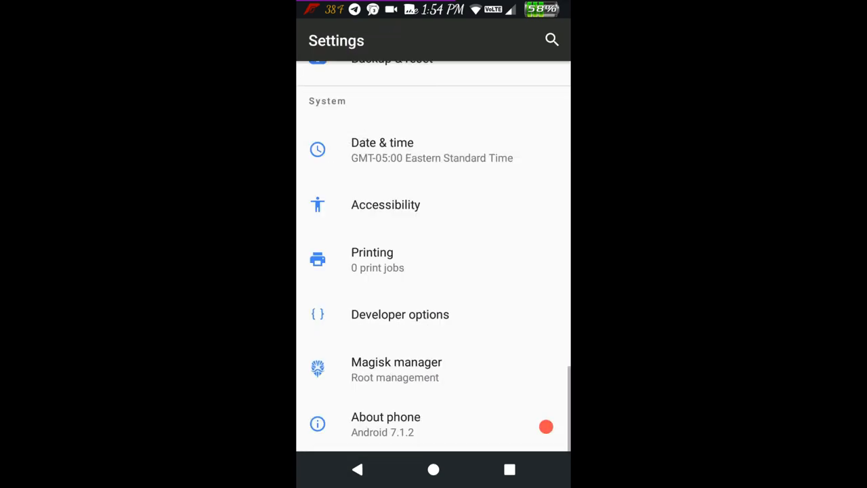
left_click(432, 468)
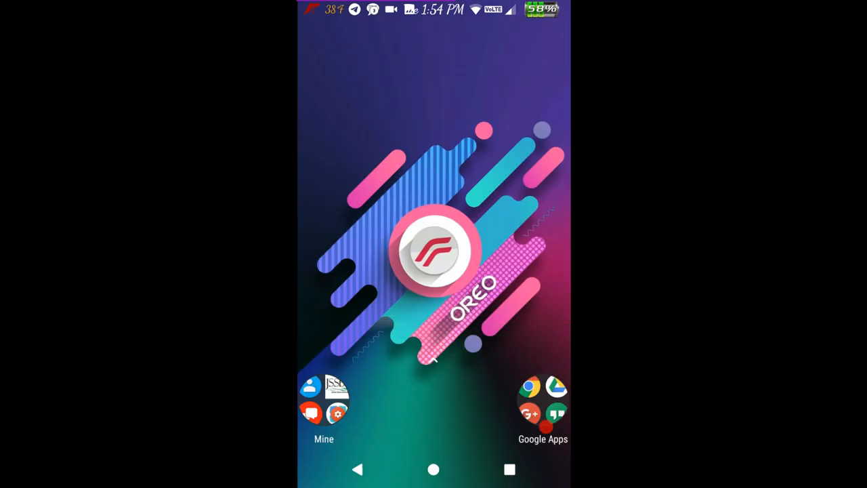